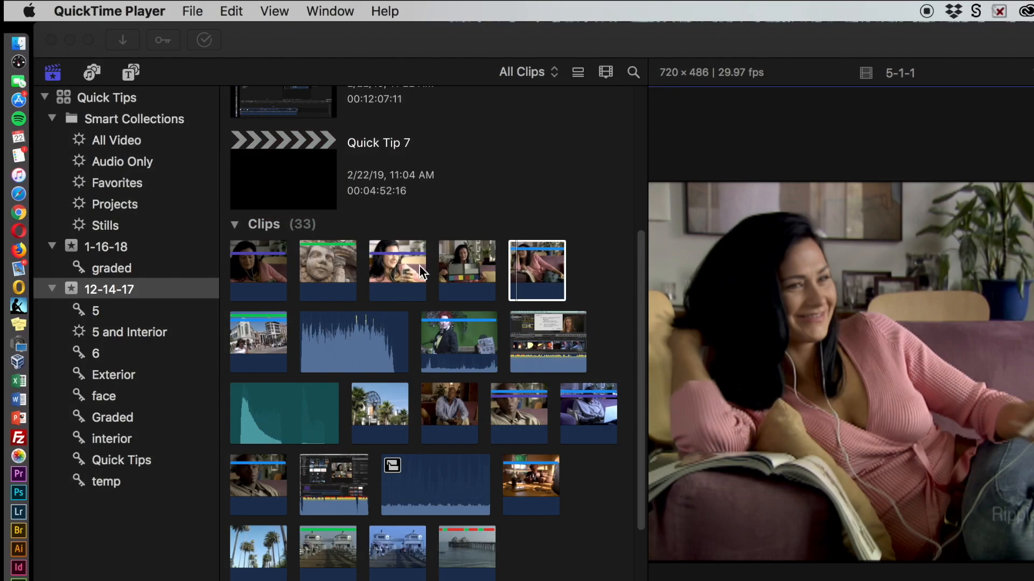
{"action": "mouse_move", "coordinate": [429, 275]}
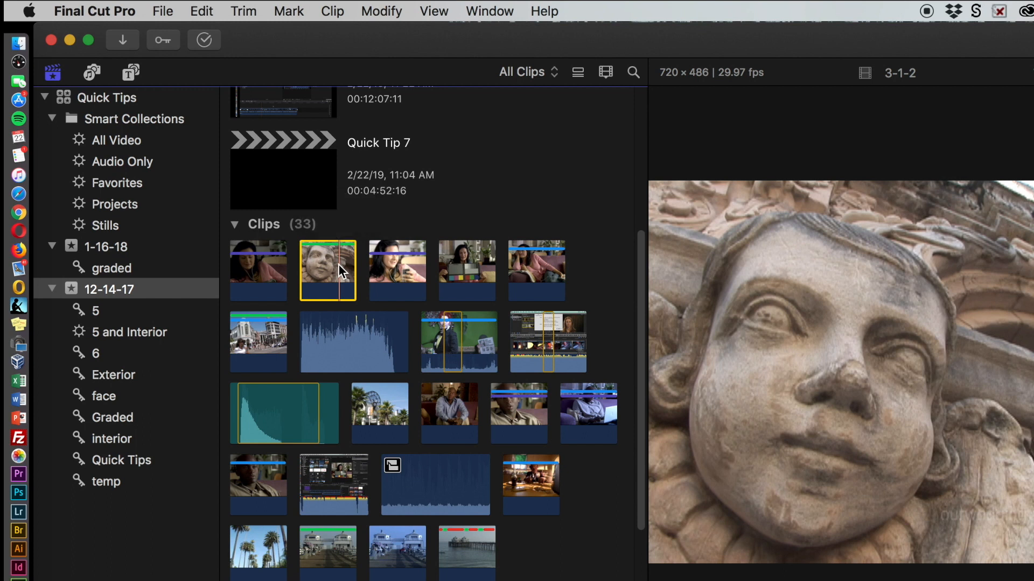
{"action": "mouse_move", "coordinate": [327, 270]}
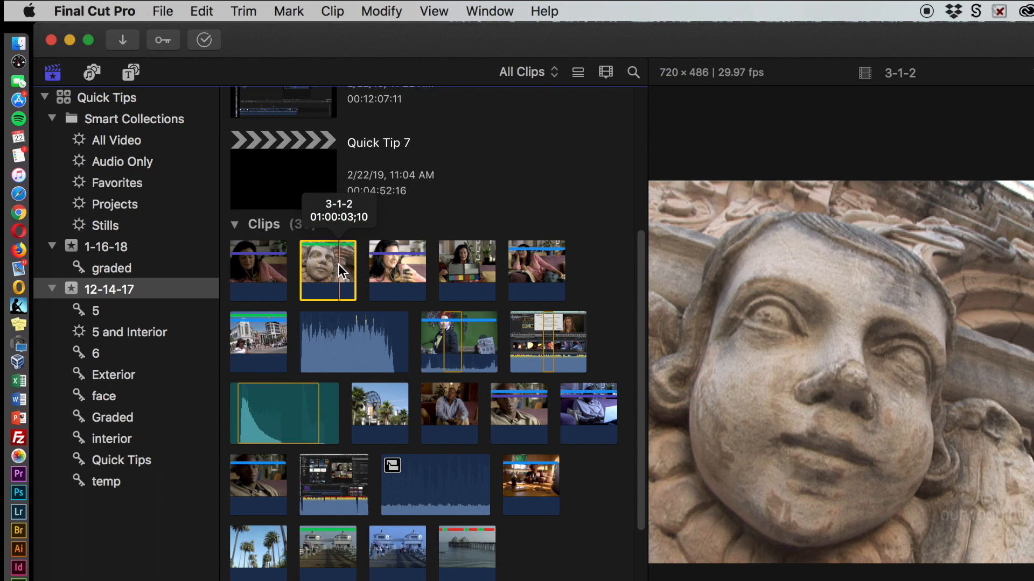
{"action": "mouse_move", "coordinate": [552, 266]}
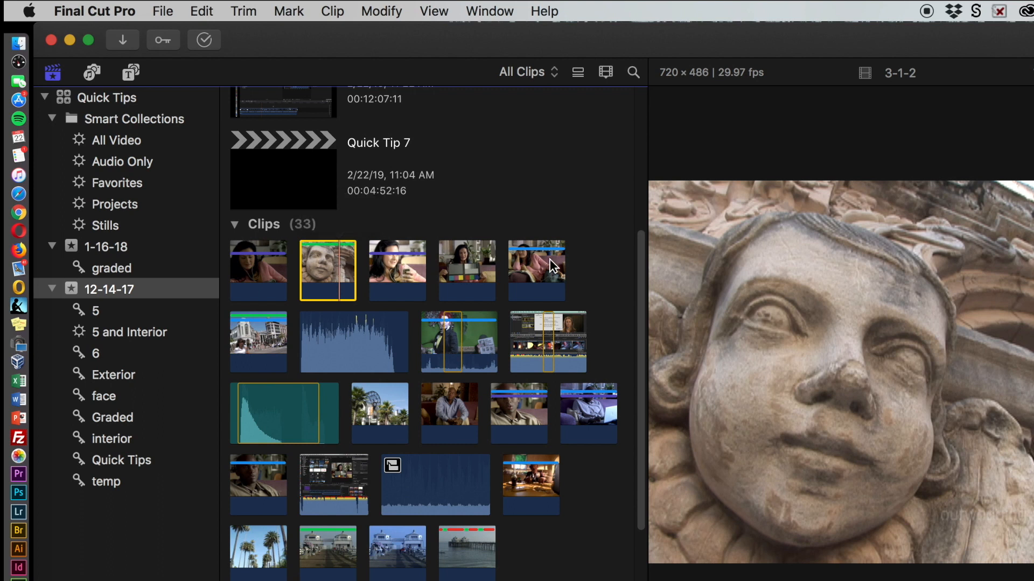
{"action": "mouse_move", "coordinate": [468, 270]}
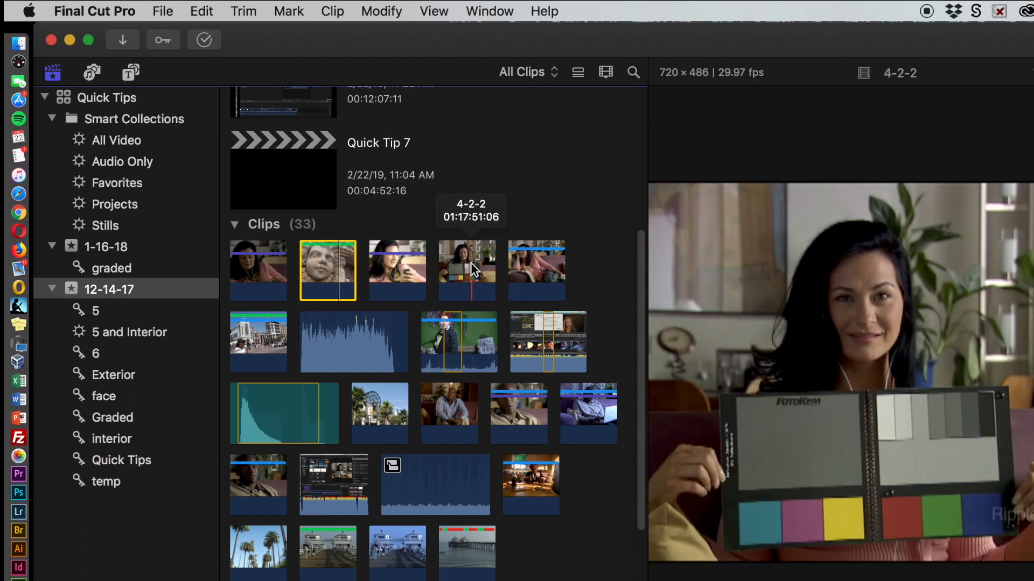
Select the clip and bring up its Analyze and Fix options from the Modify menu.
{"action": "left_click", "coordinate": [466, 270]}
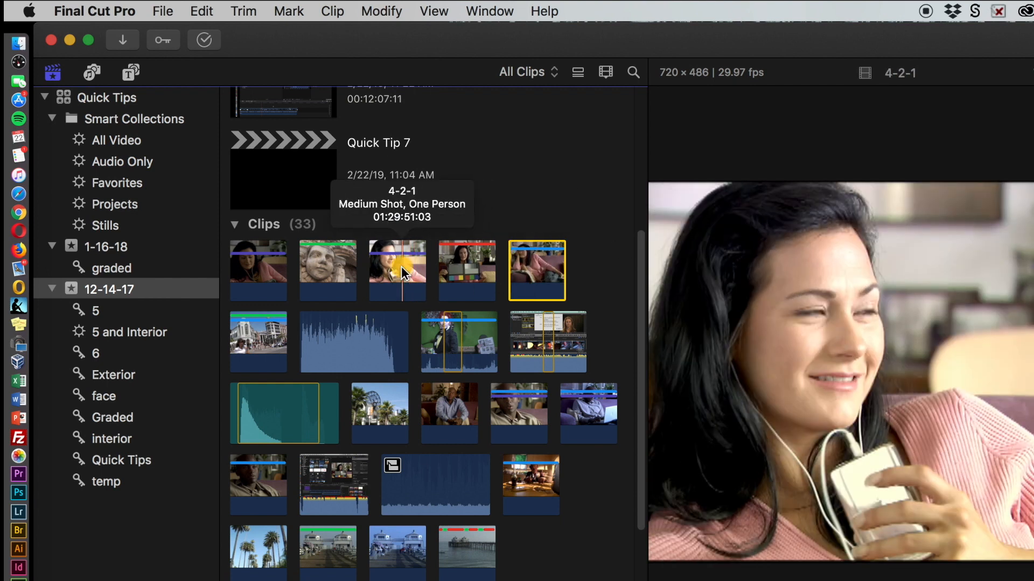
{"action": "left_click", "coordinate": [397, 270]}
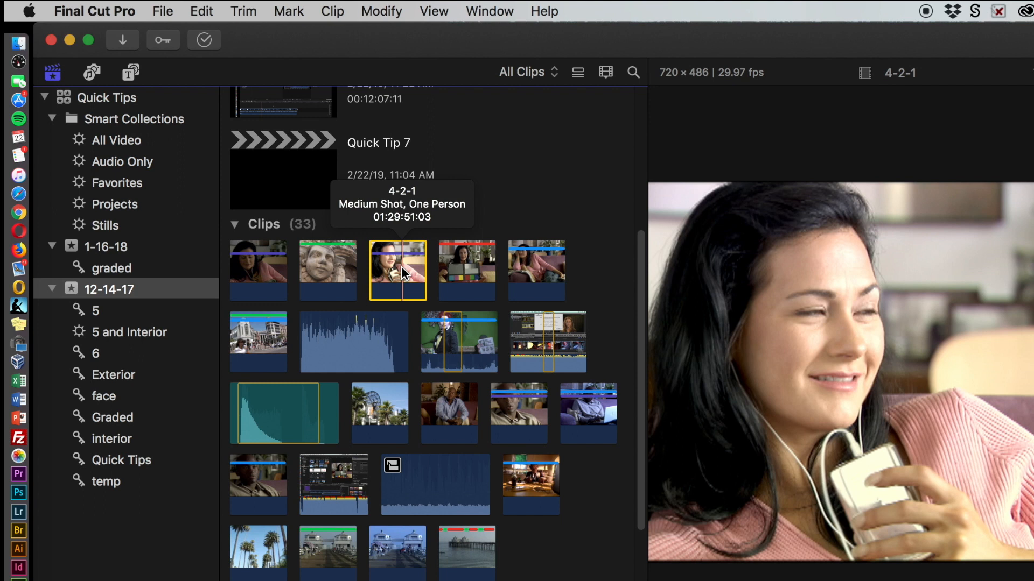
{"action": "mouse_move", "coordinate": [328, 270]}
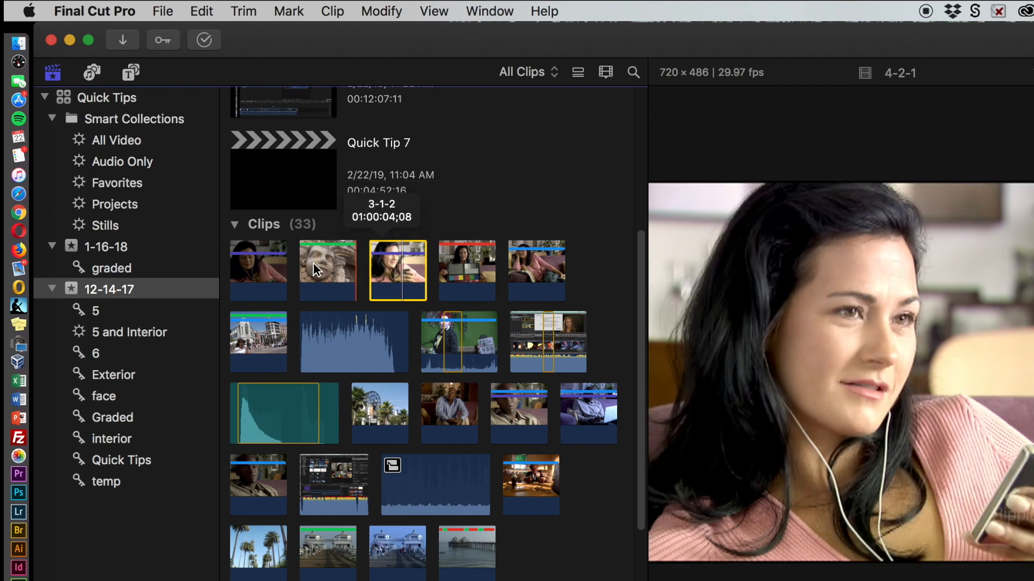
{"action": "mouse_move", "coordinate": [383, 270]}
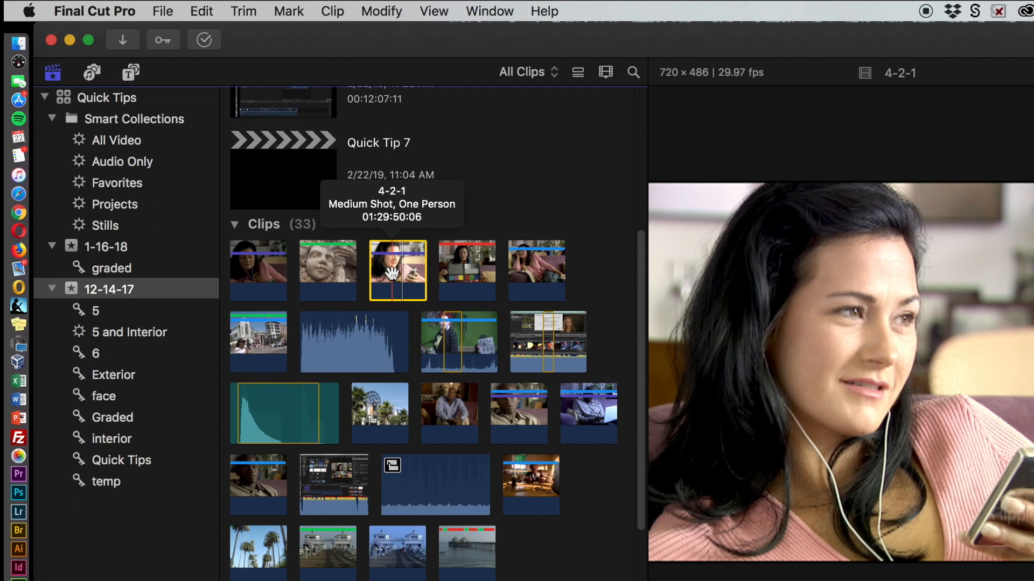
{"action": "mouse_move", "coordinate": [432, 301]}
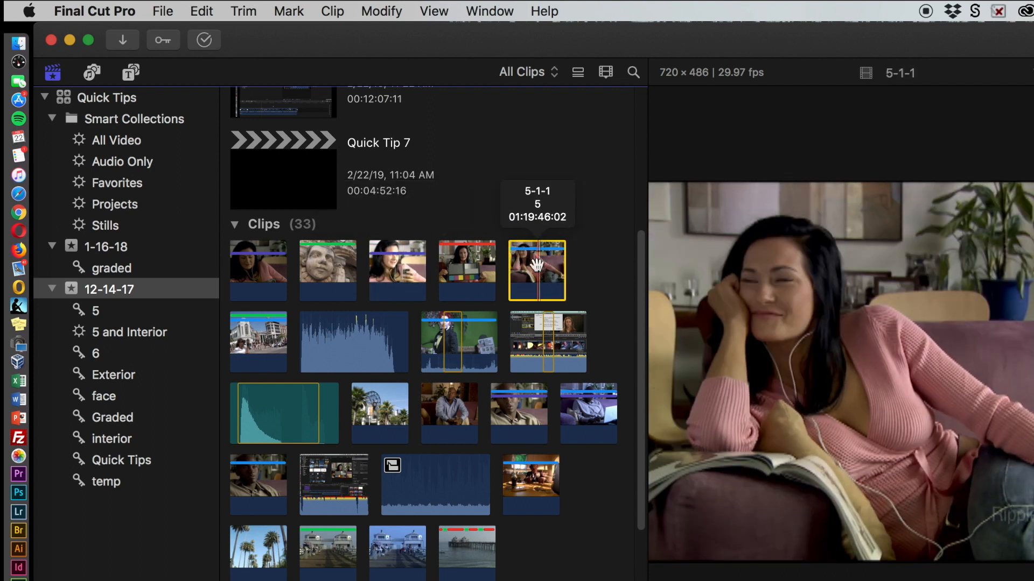
{"action": "left_click", "coordinate": [381, 10]}
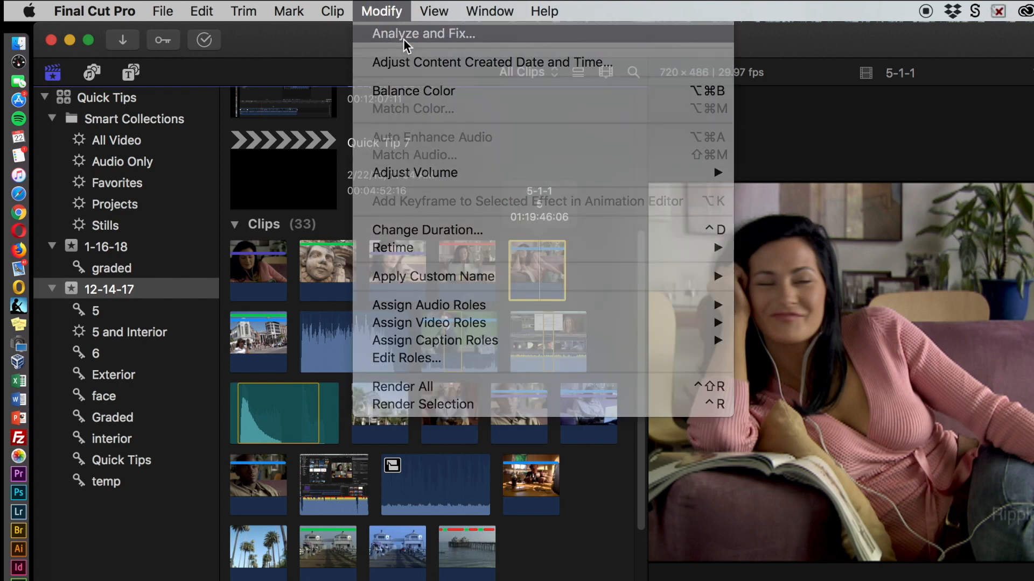
{"action": "left_click", "coordinate": [422, 33]}
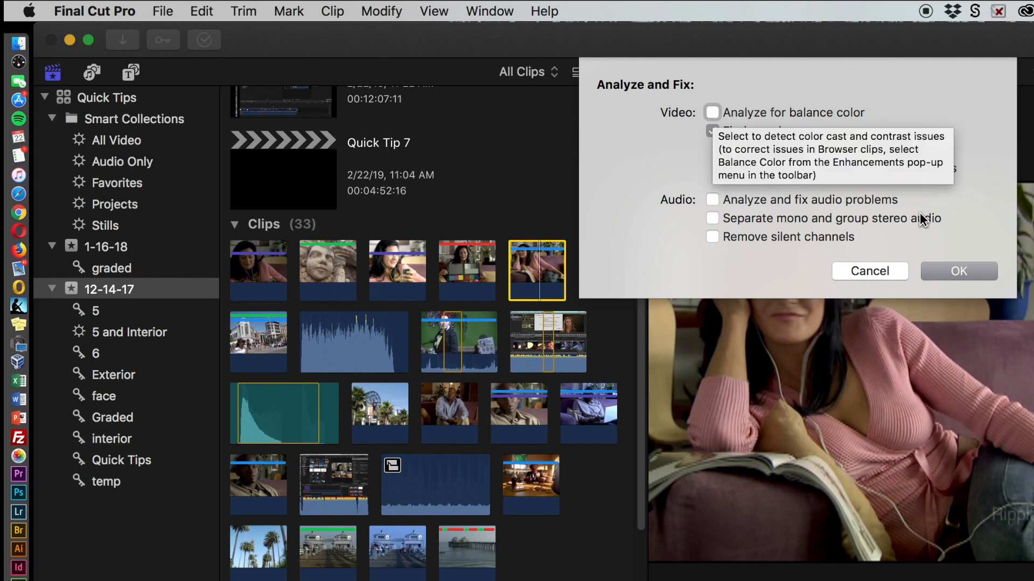
Analyze for people with smart collections created, consolidating results left off.
{"action": "left_click", "coordinate": [712, 131]}
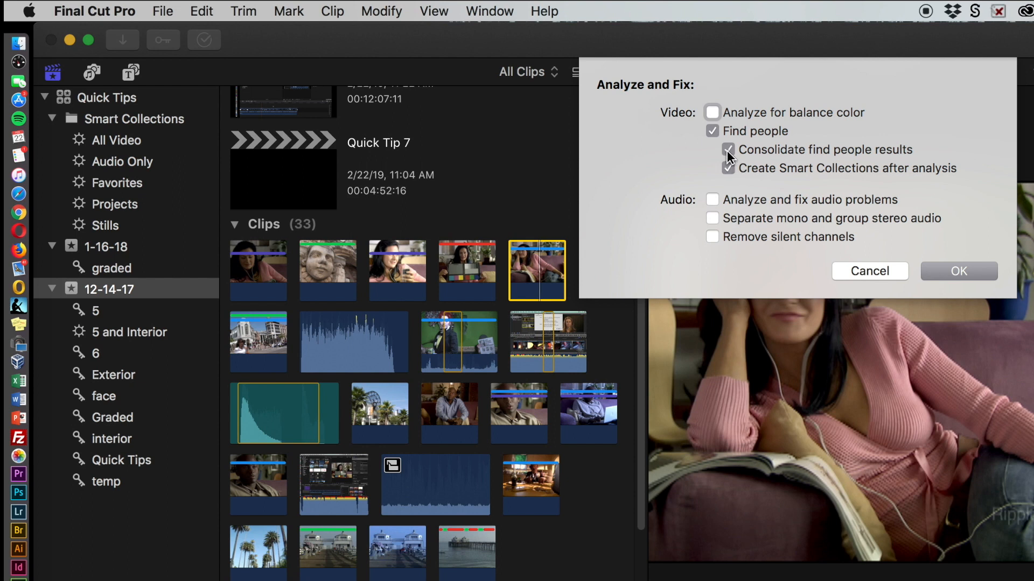
{"action": "left_click", "coordinate": [728, 150]}
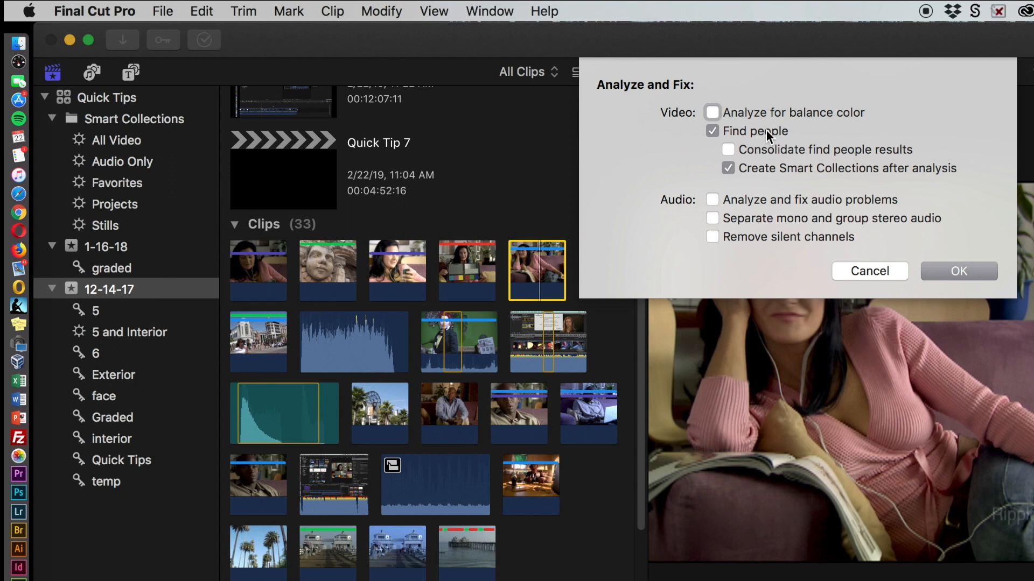
{"action": "mouse_move", "coordinate": [759, 131]}
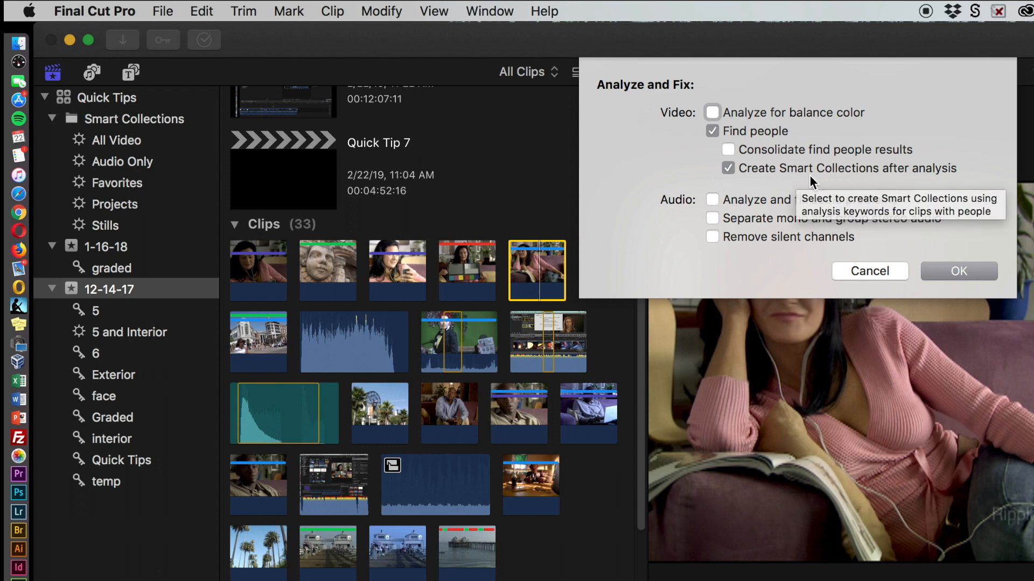
{"action": "mouse_move", "coordinate": [994, 249]}
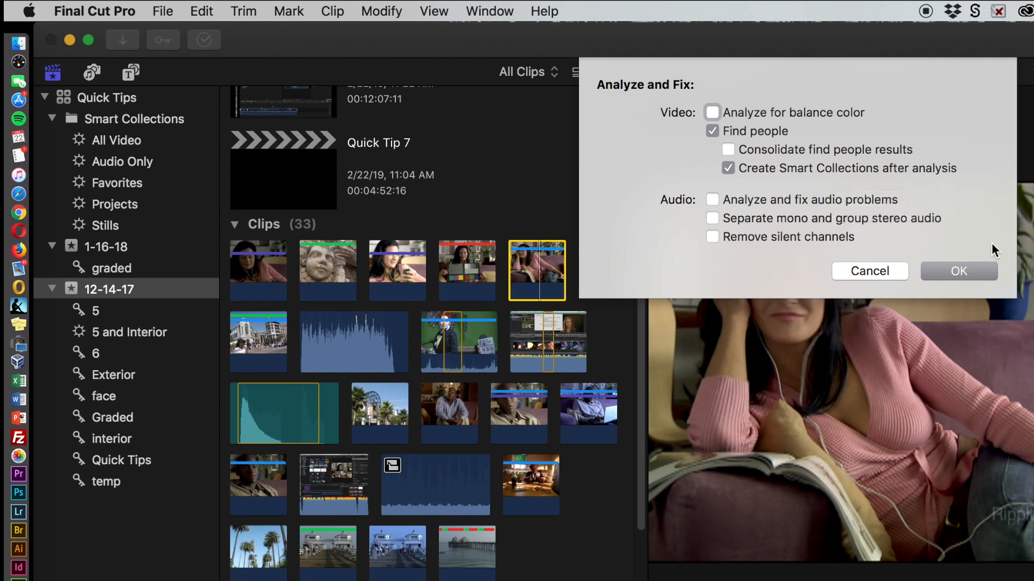
{"action": "left_click", "coordinate": [958, 271]}
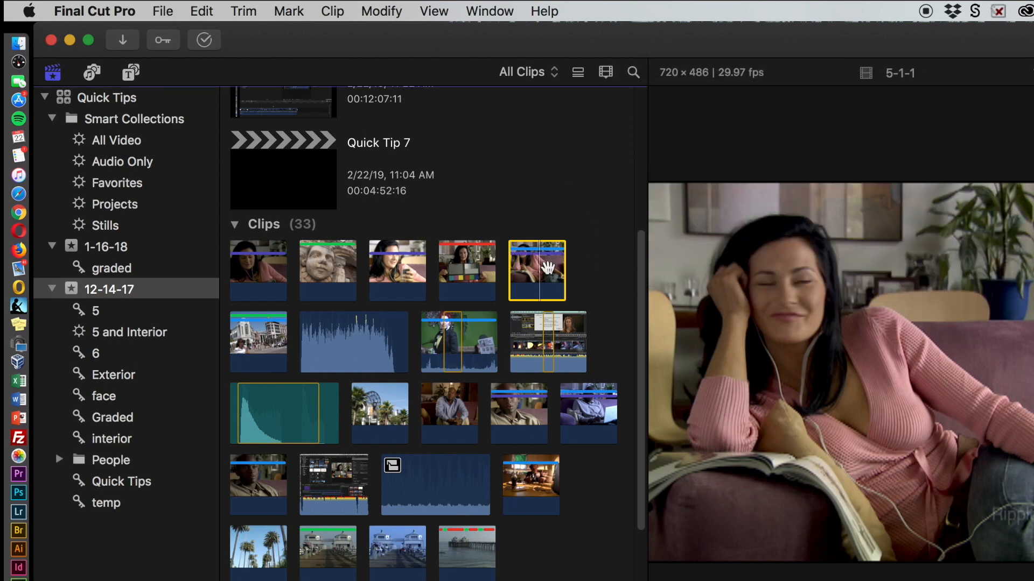
{"action": "mouse_move", "coordinate": [549, 270]}
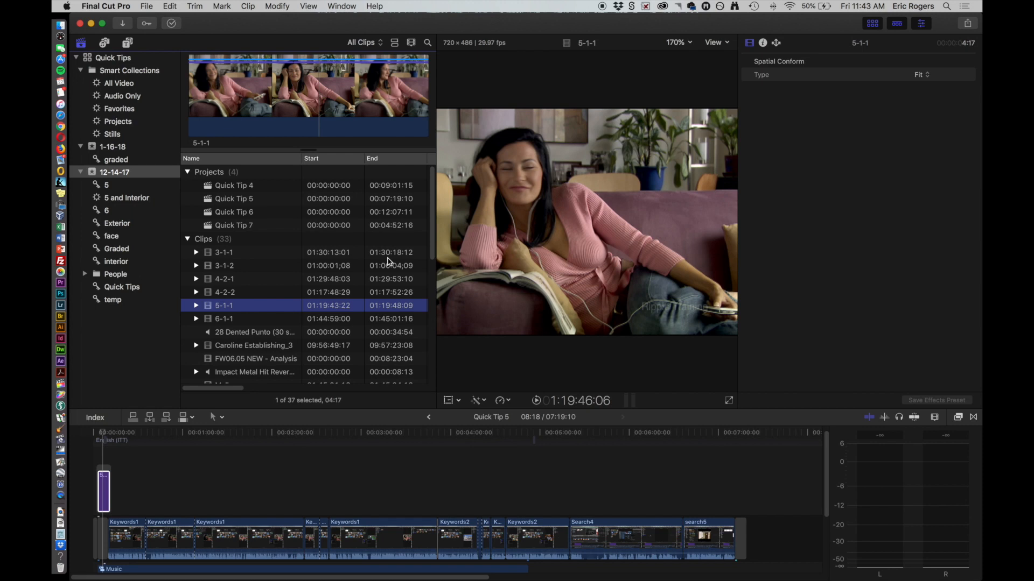
{"action": "mouse_move", "coordinate": [86, 276]}
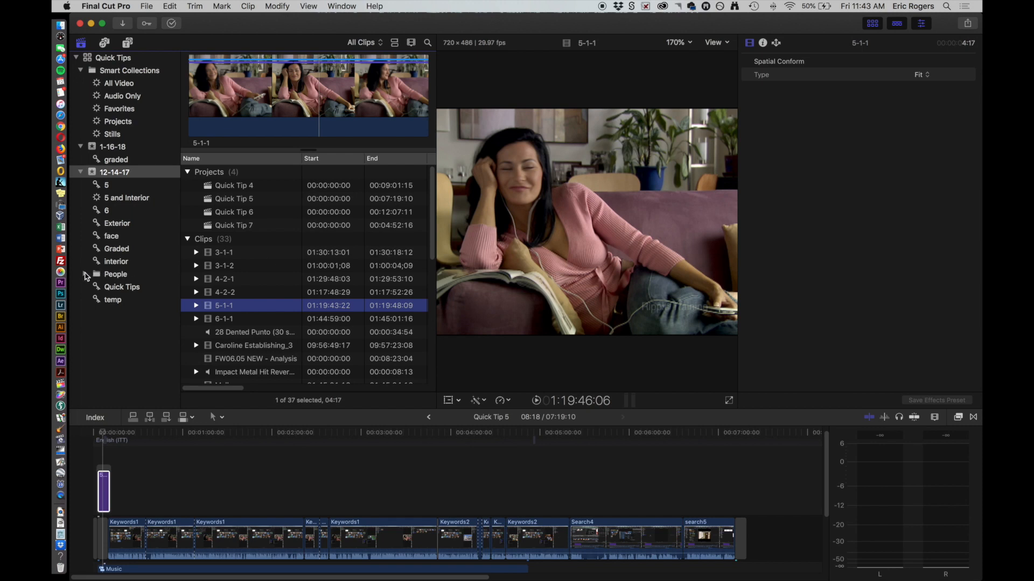
Expand the People folder and browse the Medium Shot and One Person collections.
{"action": "left_click", "coordinate": [84, 276]}
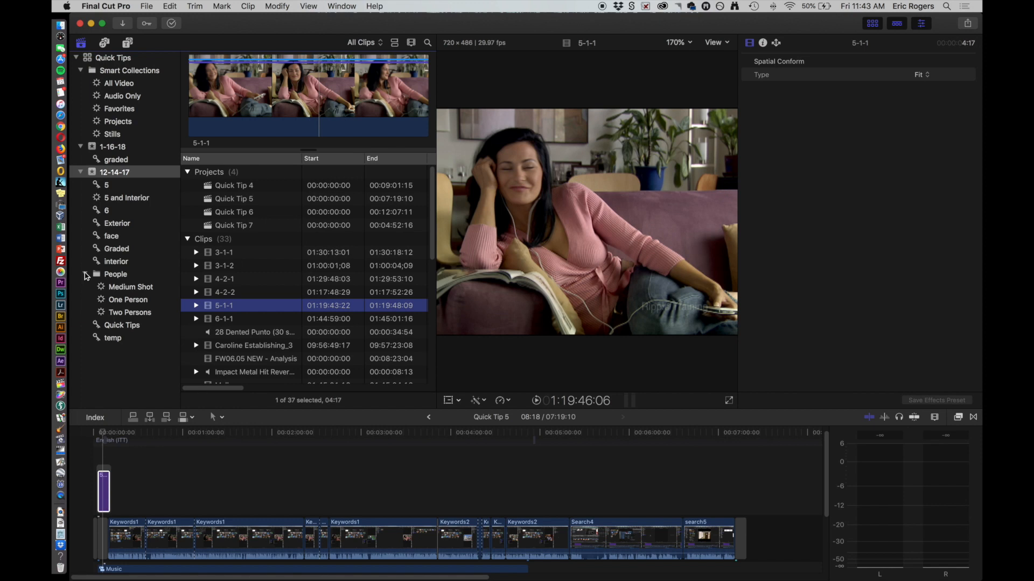
{"action": "mouse_move", "coordinate": [127, 290]}
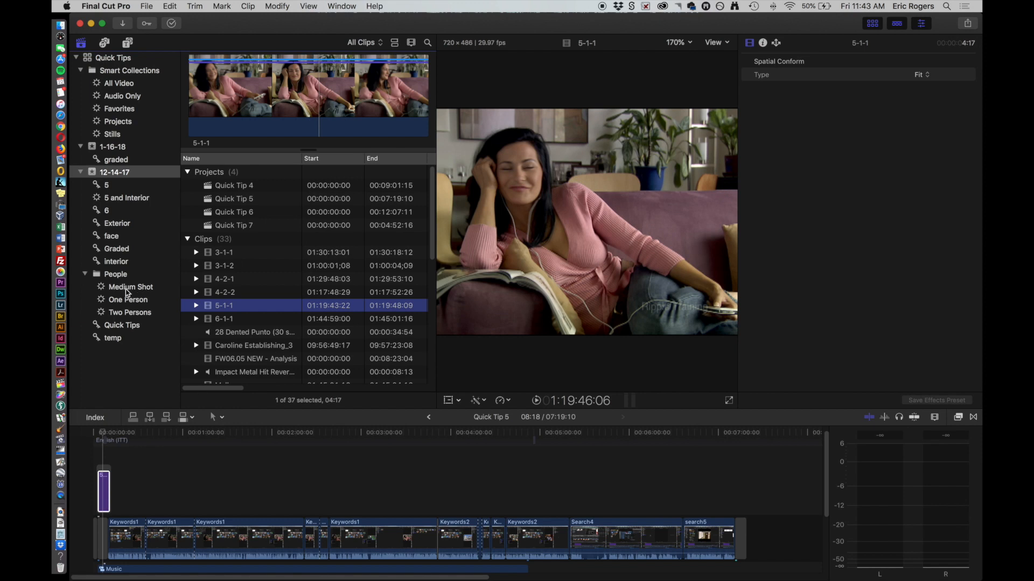
{"action": "left_click", "coordinate": [130, 286]}
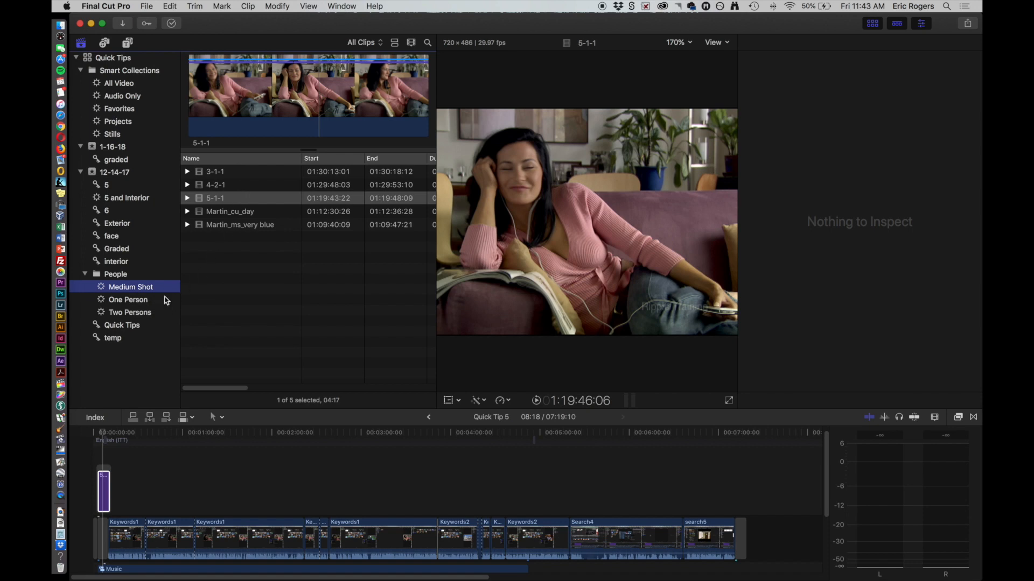
{"action": "left_click", "coordinate": [128, 300]}
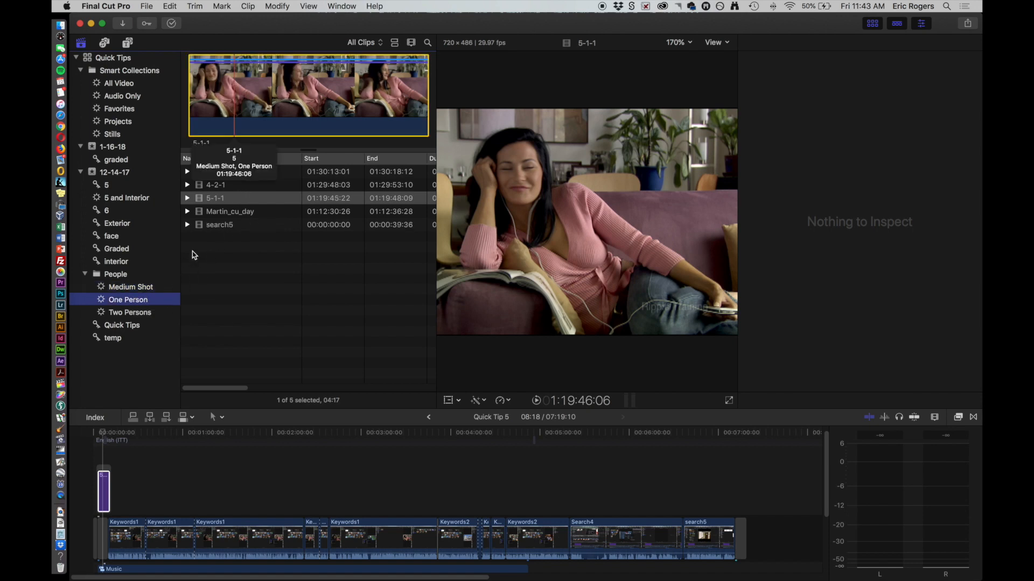
{"action": "left_click", "coordinate": [130, 312]}
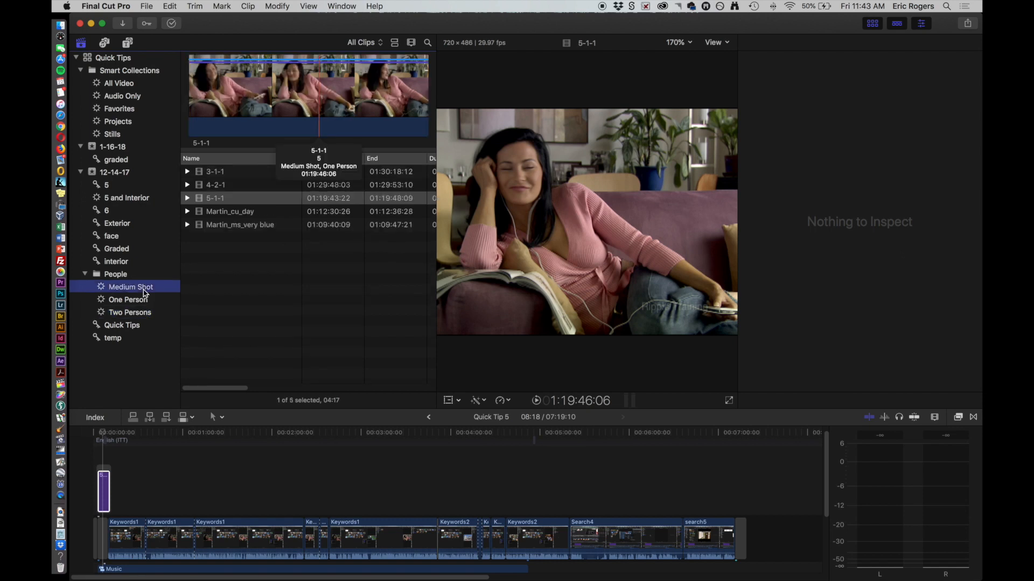
{"action": "mouse_move", "coordinate": [353, 103]}
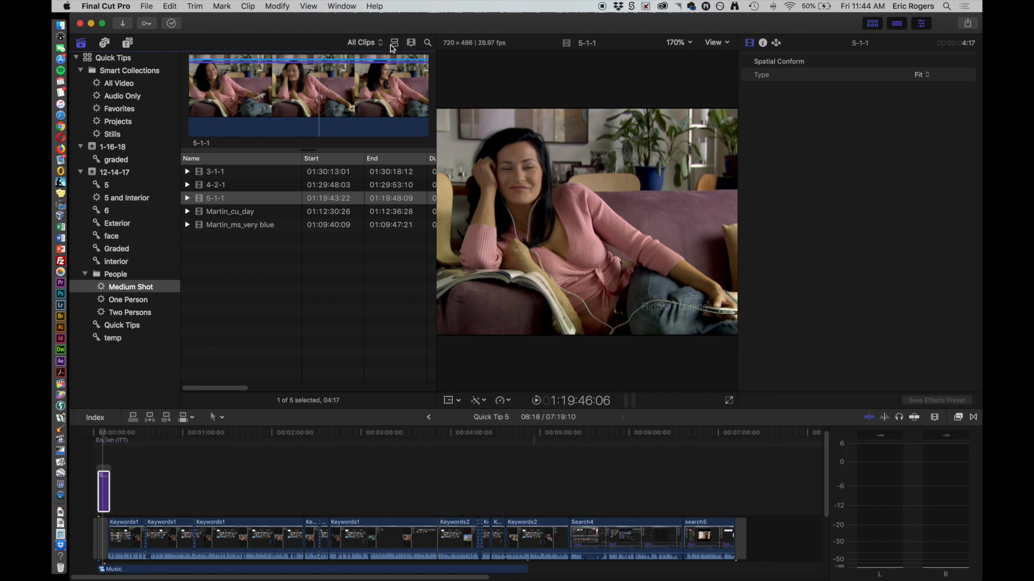
Show the collection as thumbnails, then return to the full 12-14-17 event.
{"action": "left_click", "coordinate": [395, 42]}
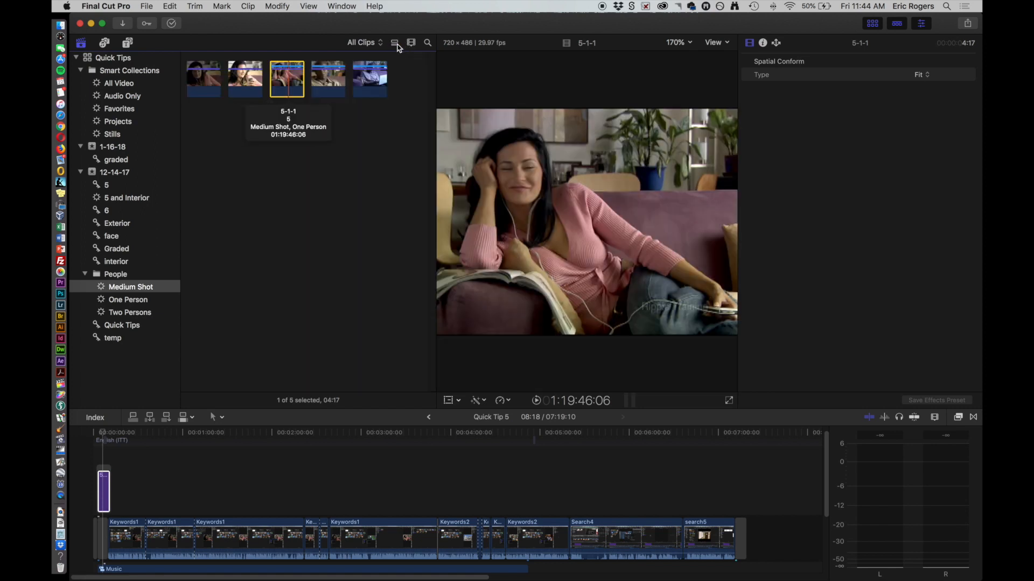
{"action": "mouse_move", "coordinate": [308, 98]}
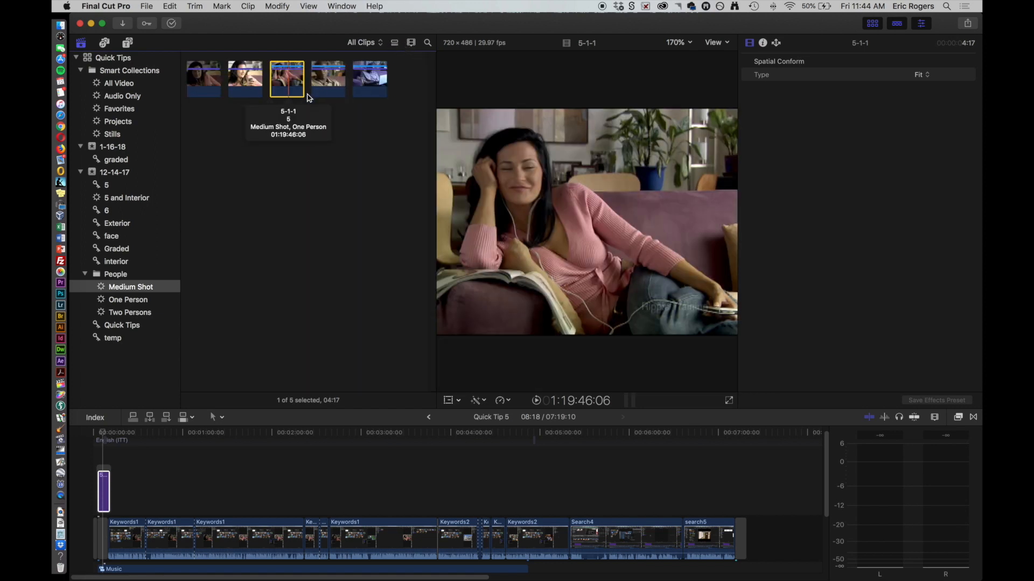
{"action": "left_click", "coordinate": [115, 172]}
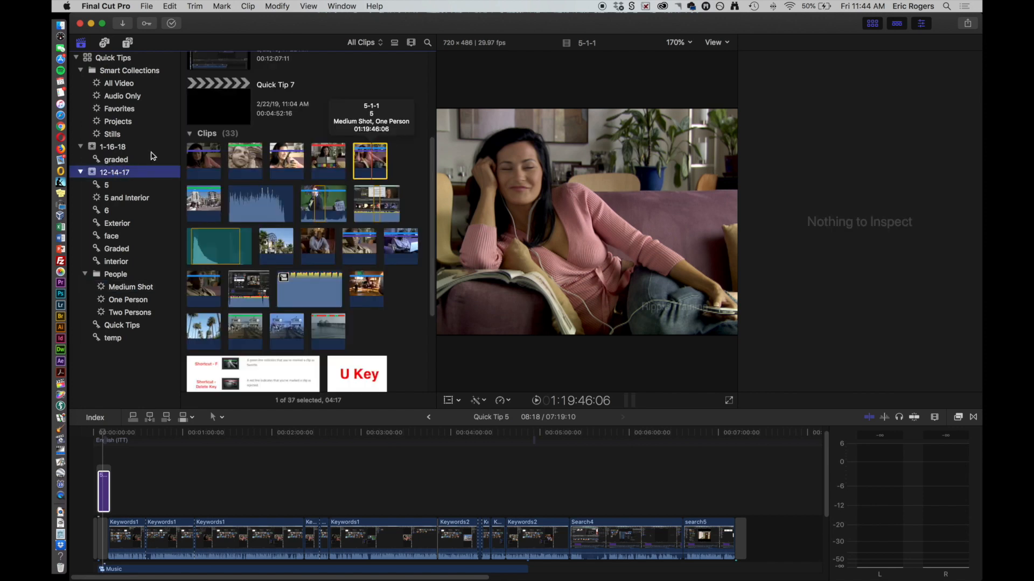
Review clip 3-1-2's Analyze and Fix options and dismiss them without analyzing.
{"action": "left_click", "coordinate": [244, 161]}
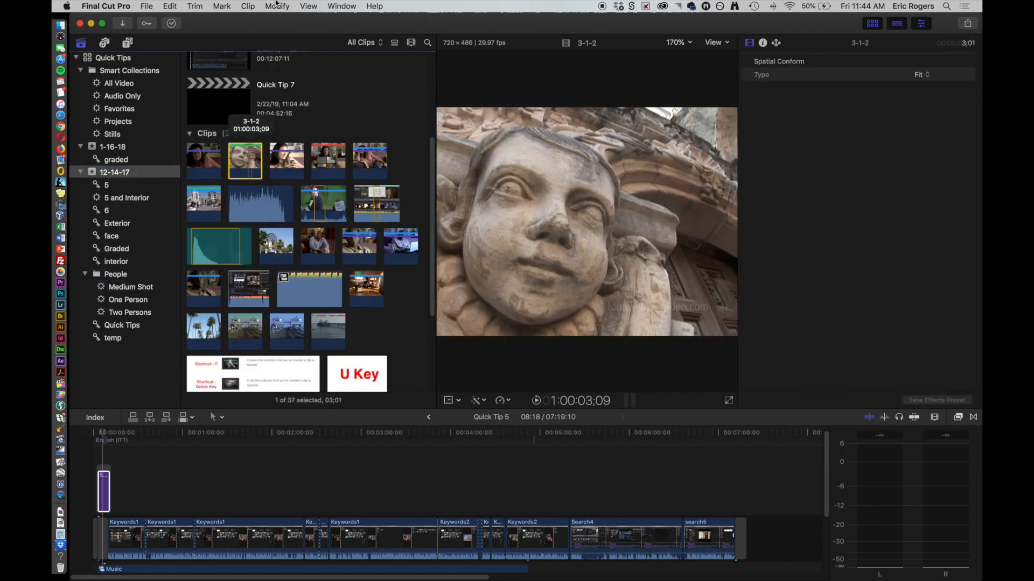
{"action": "left_click", "coordinate": [277, 7]}
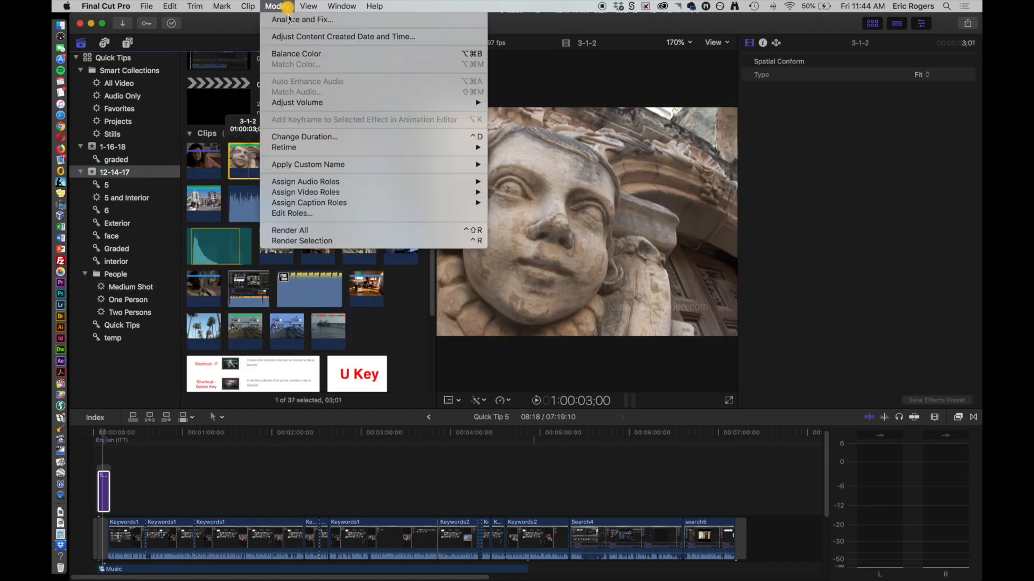
{"action": "left_click", "coordinate": [302, 19]}
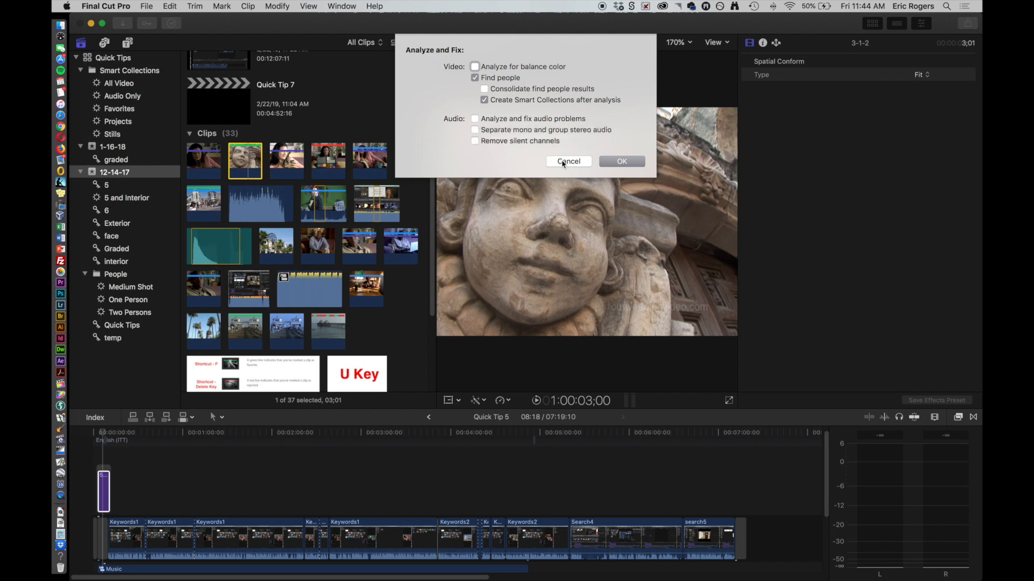
{"action": "left_click", "coordinate": [569, 160]}
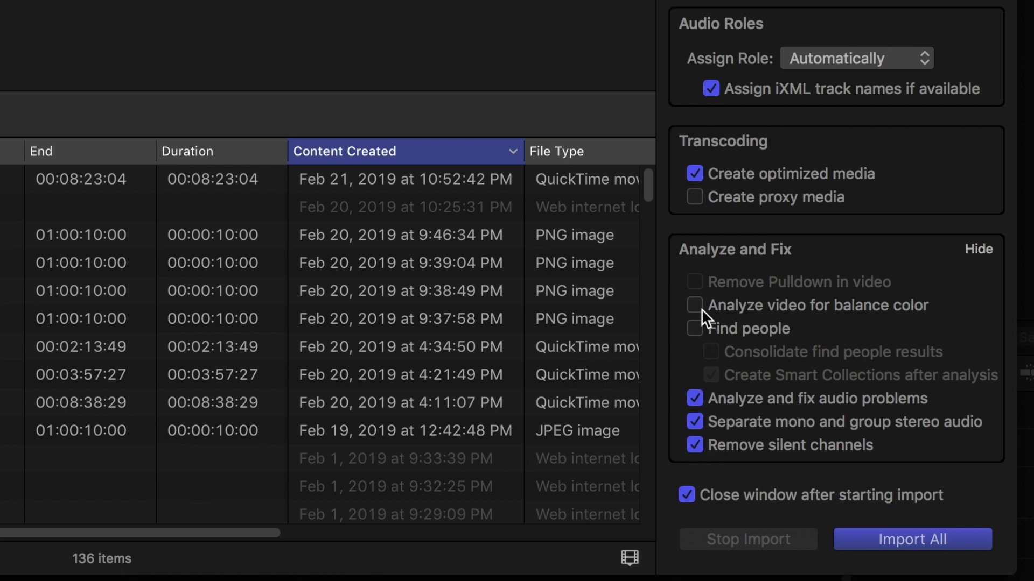
{"action": "mouse_move", "coordinate": [701, 305]}
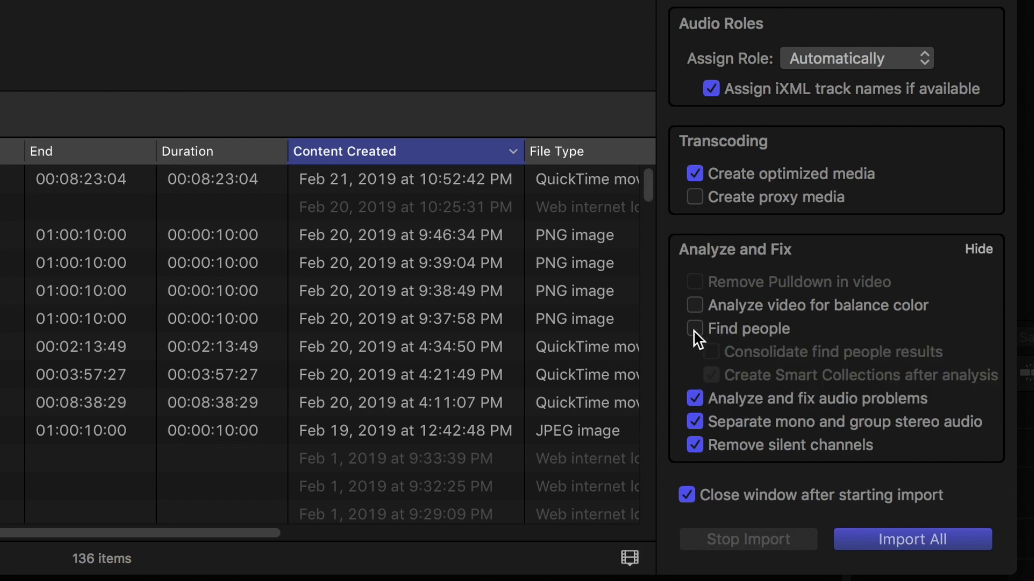
{"action": "mouse_move", "coordinate": [698, 329]}
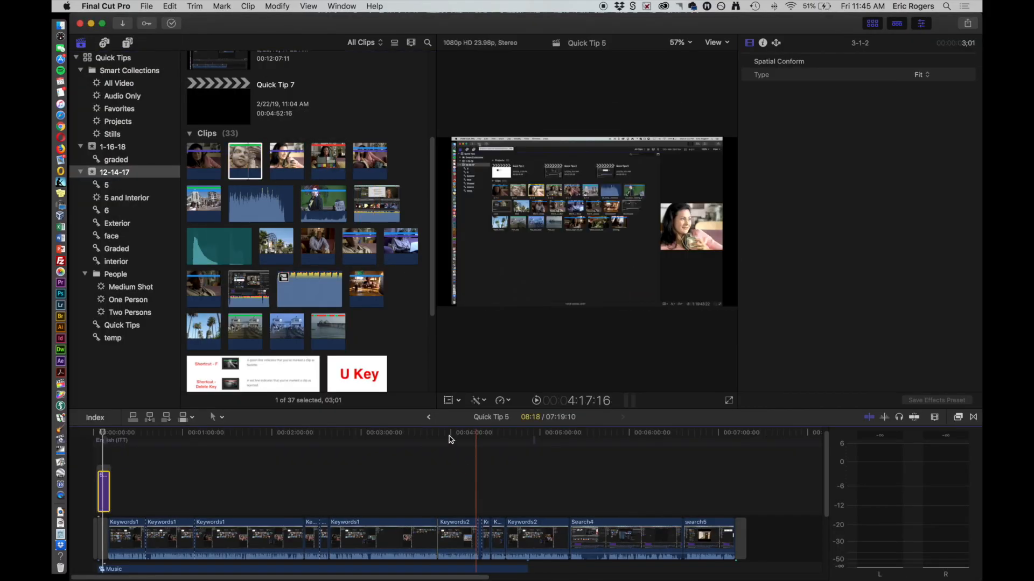
Run balance color analysis on clip 4-2-2 with people detection off.
{"action": "left_click", "coordinate": [327, 160]}
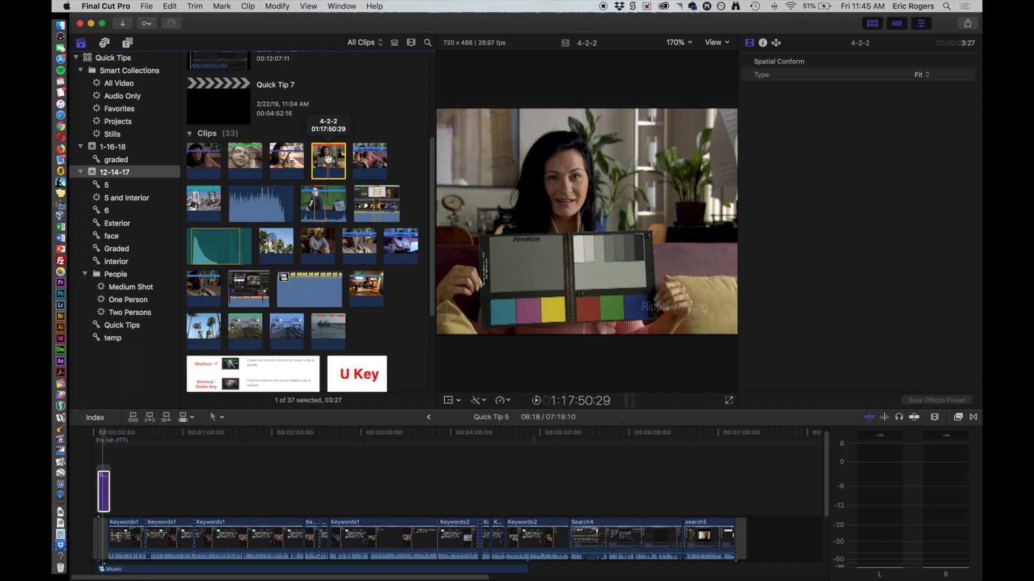
{"action": "left_click", "coordinate": [277, 7]}
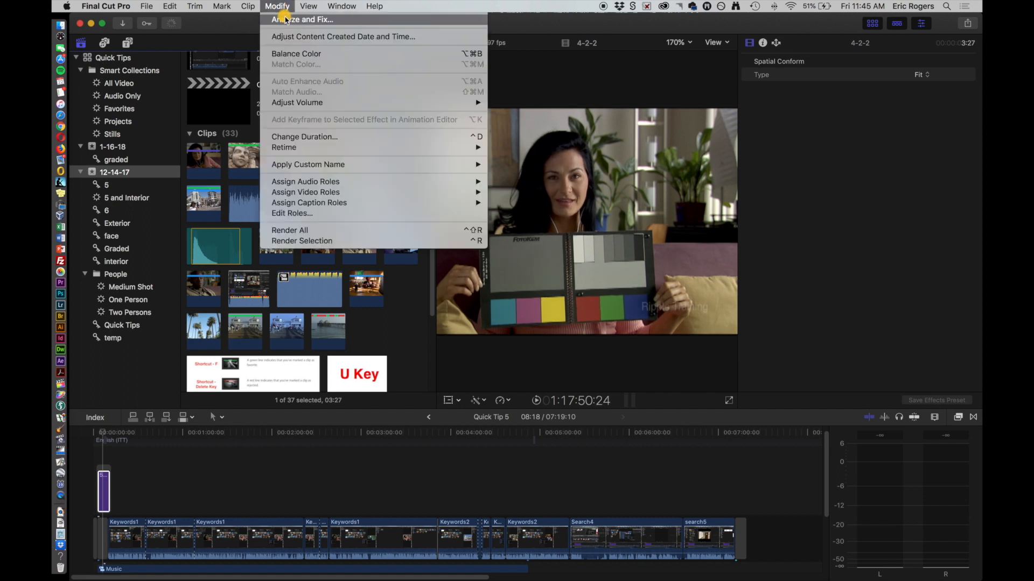
{"action": "left_click", "coordinate": [303, 20]}
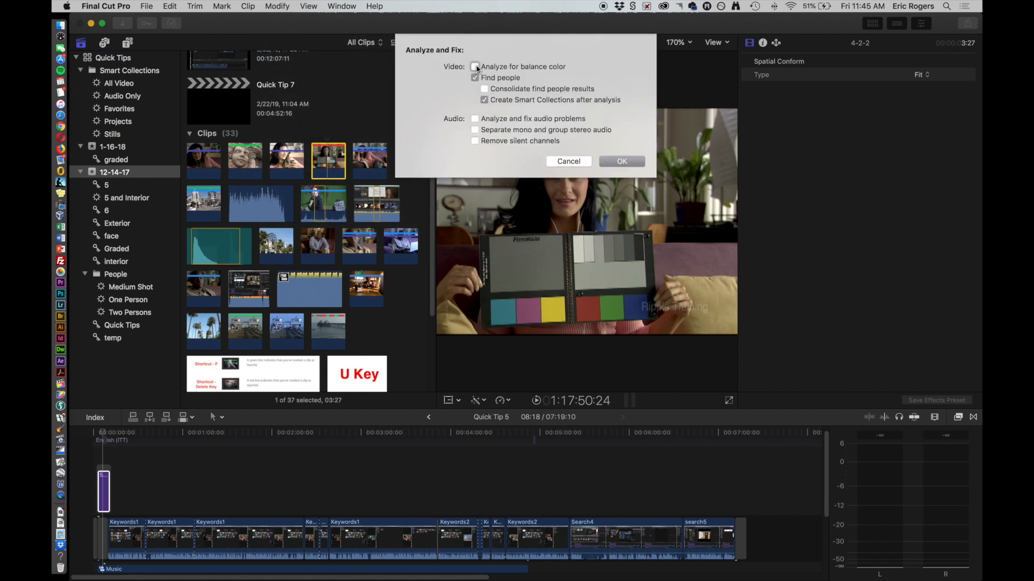
{"action": "left_click", "coordinate": [475, 67]}
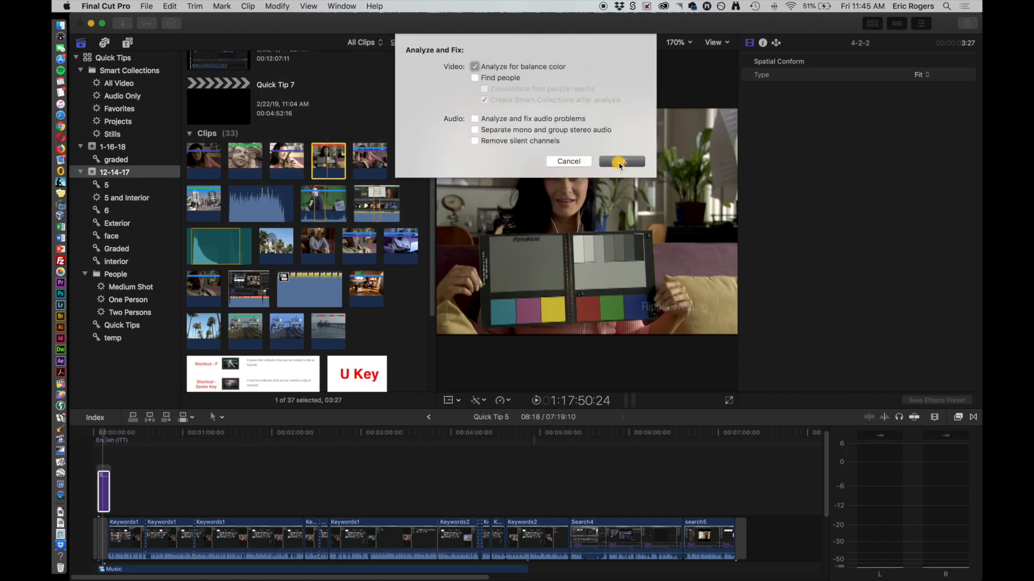
{"action": "left_click", "coordinate": [618, 162]}
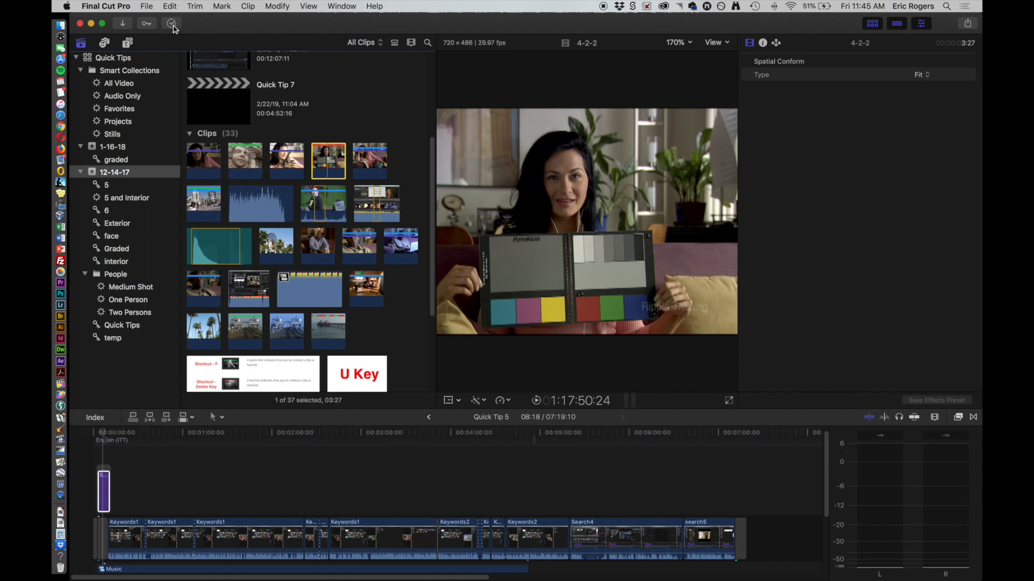
{"action": "mouse_move", "coordinate": [354, 162]}
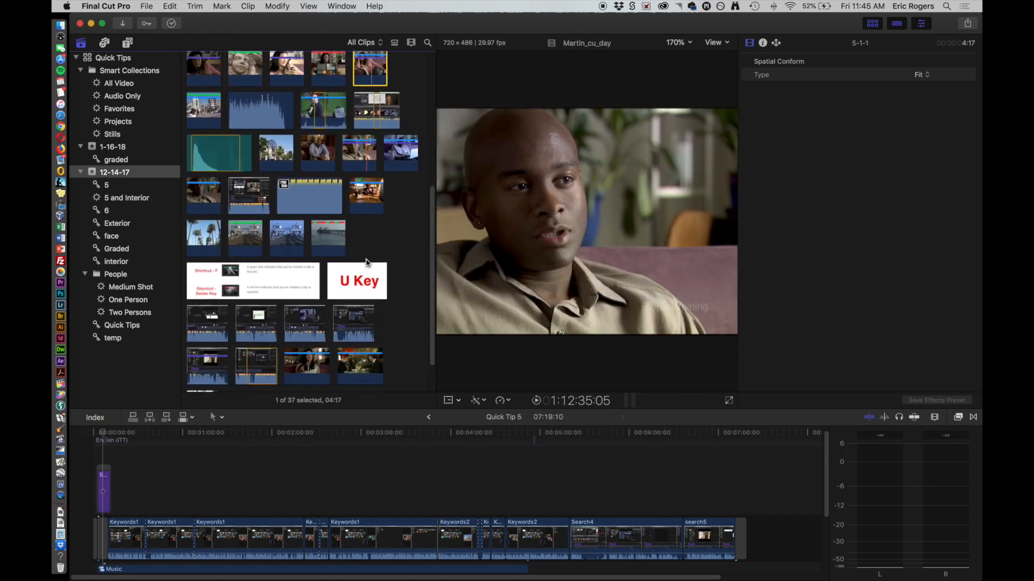
Analyze Caroline Establishing_3's audio for problems, also removing silent channels.
{"action": "scroll", "scroll_direction": "down", "scroll_amount": 3}
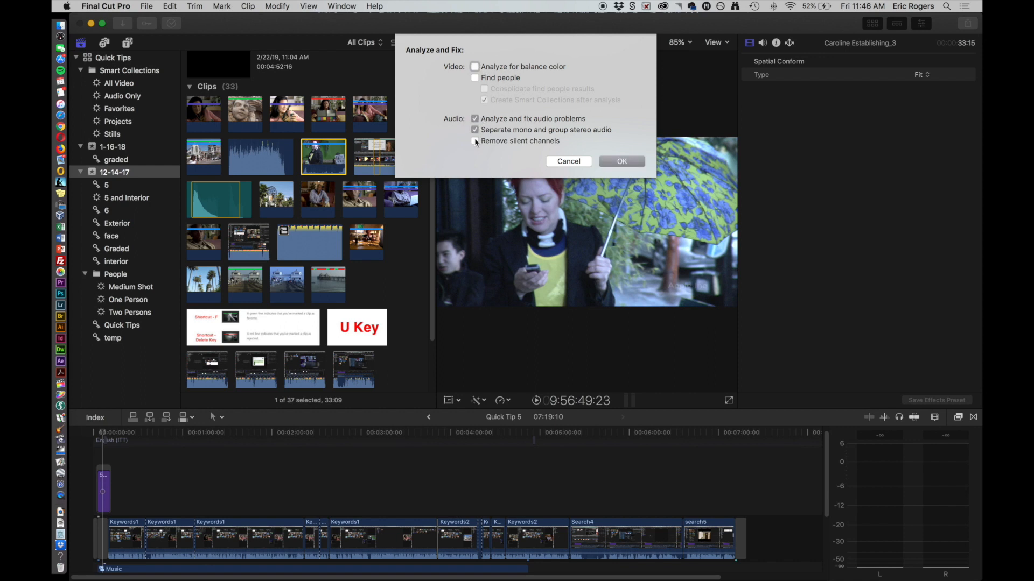
{"action": "left_click", "coordinate": [621, 160]}
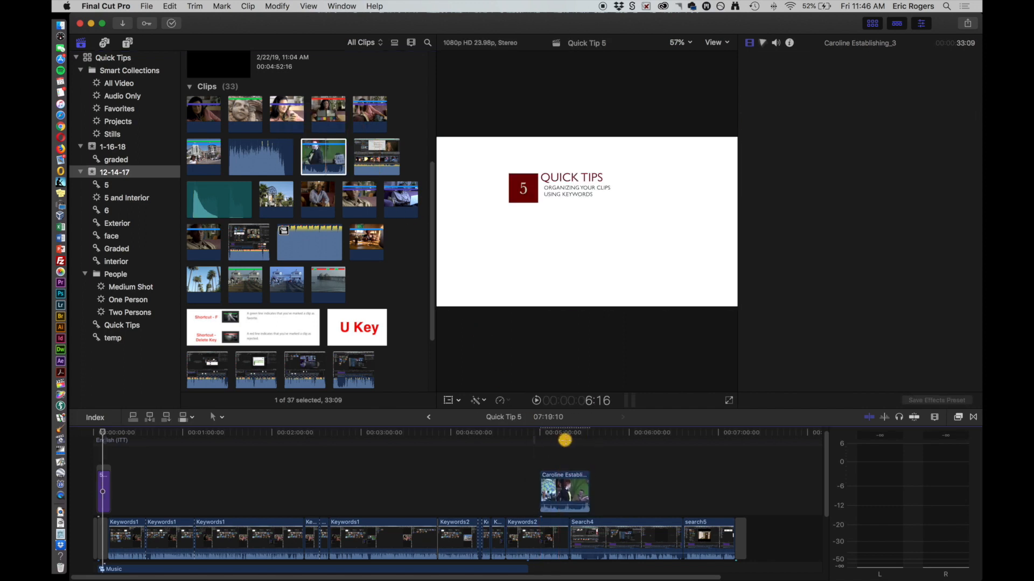
Show Caroline Establishing_3's detailed audio analysis results in the Audio inspector.
{"action": "left_click", "coordinate": [788, 42]}
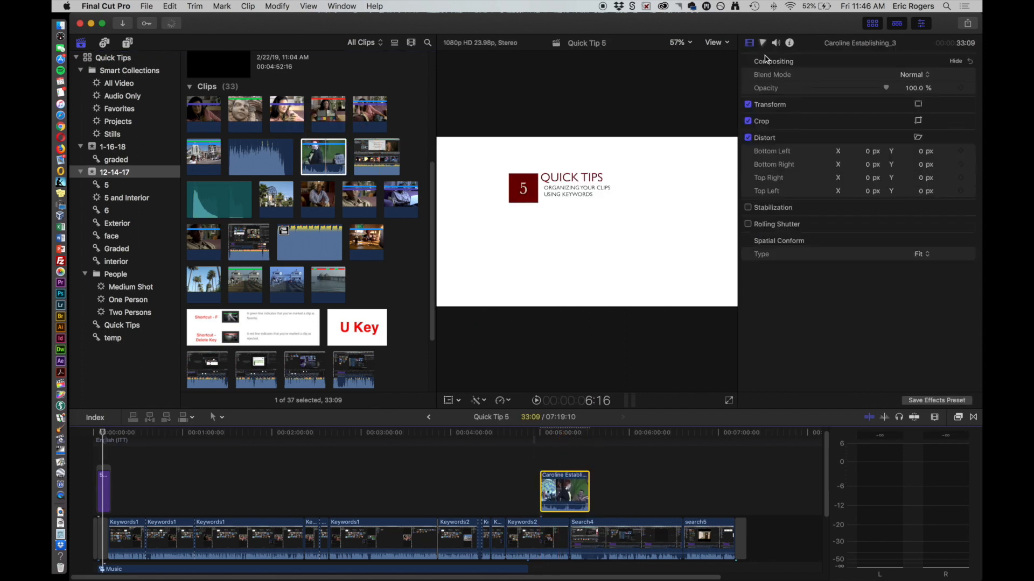
{"action": "left_click", "coordinate": [776, 42]}
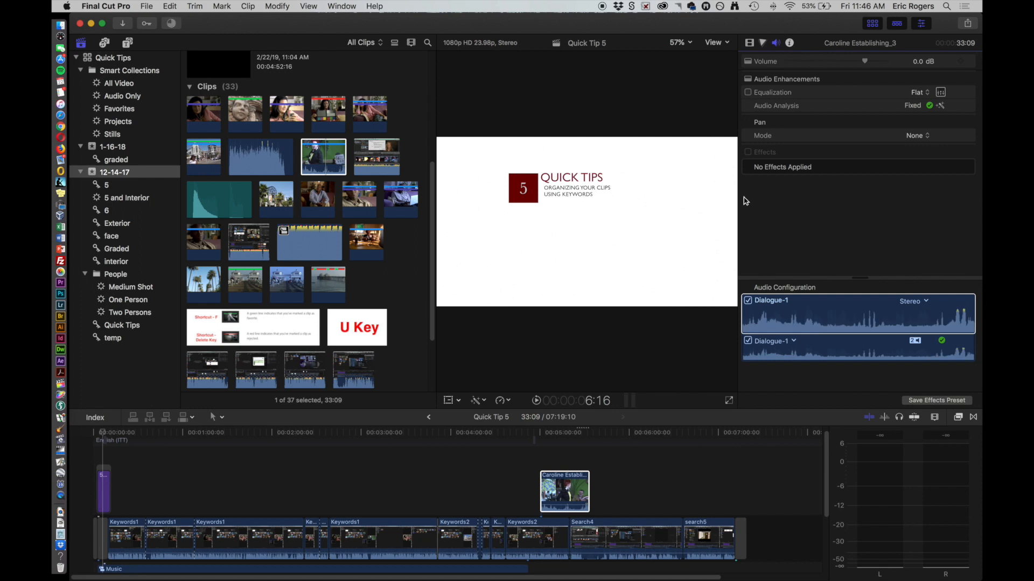
{"action": "mouse_move", "coordinate": [824, 110]}
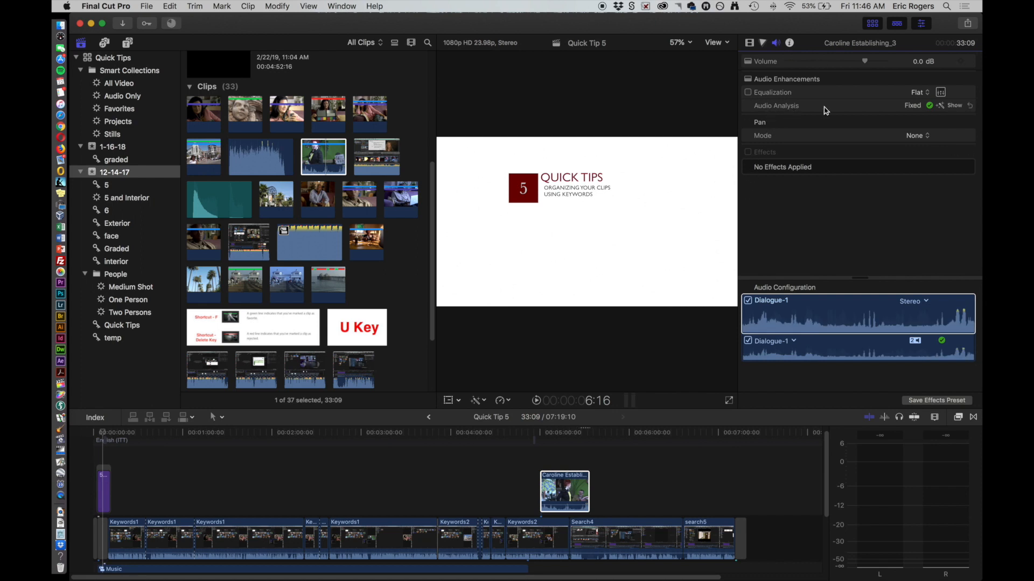
{"action": "left_click", "coordinate": [953, 106]}
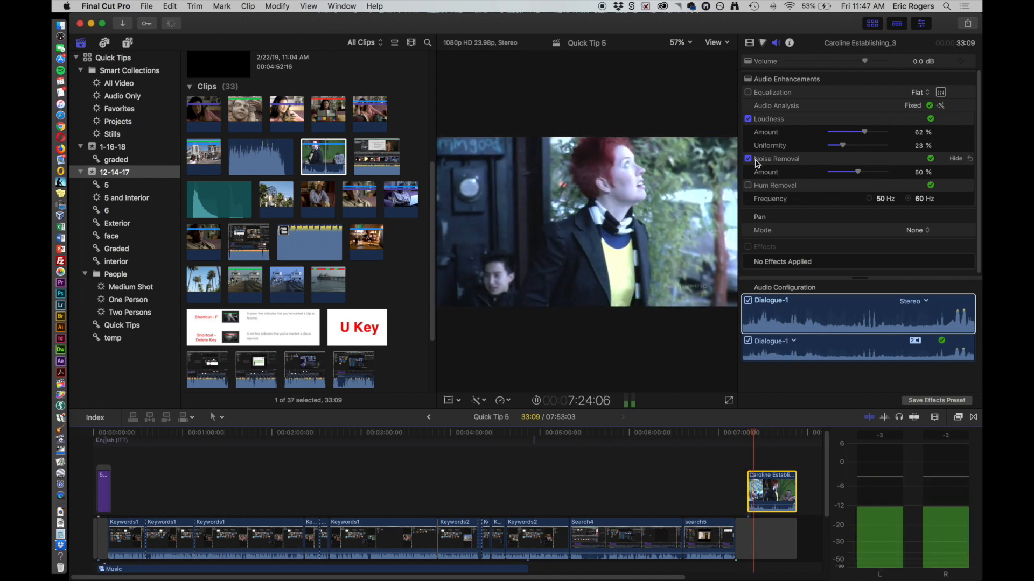
Toggle Noise Removal and Loudness off and back on to hear the difference.
{"action": "left_click", "coordinate": [748, 159]}
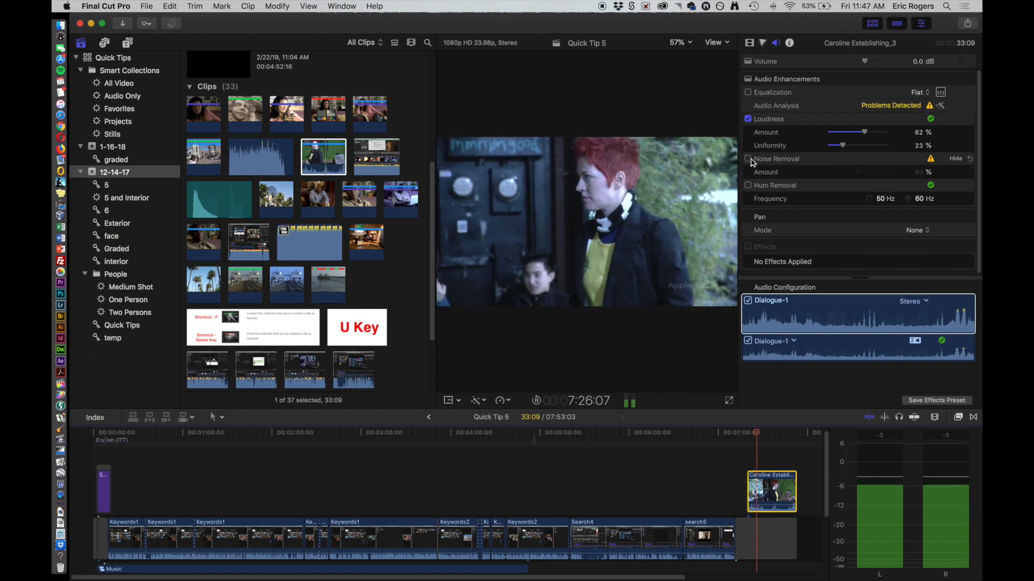
{"action": "left_click", "coordinate": [748, 160]}
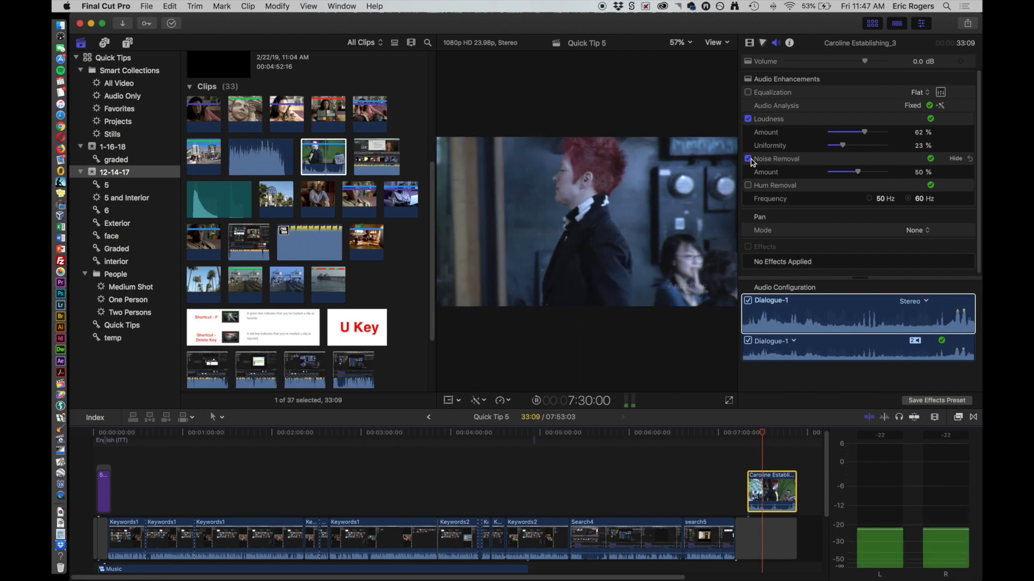
{"action": "left_click", "coordinate": [747, 159]}
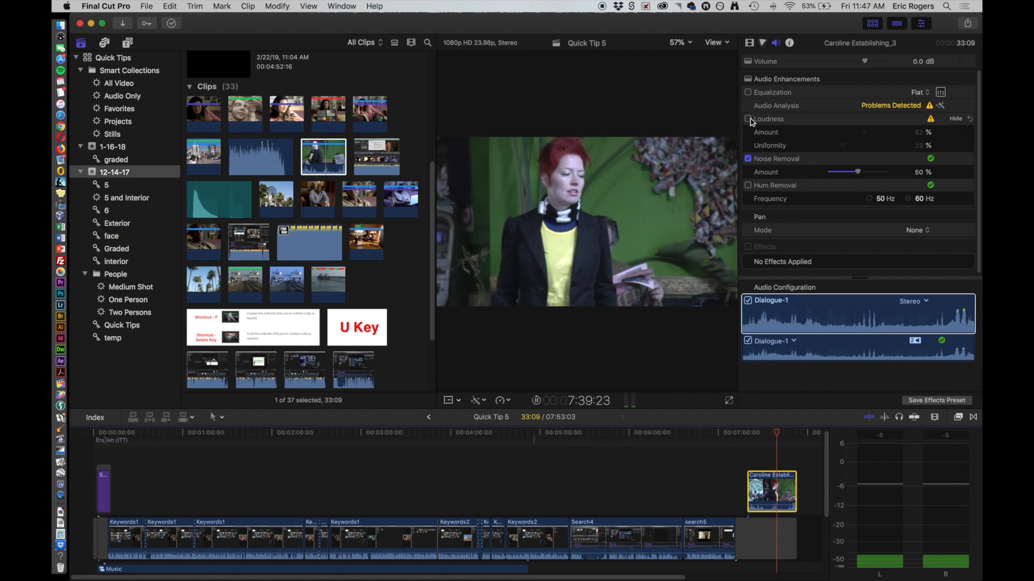
{"action": "left_click", "coordinate": [747, 120]}
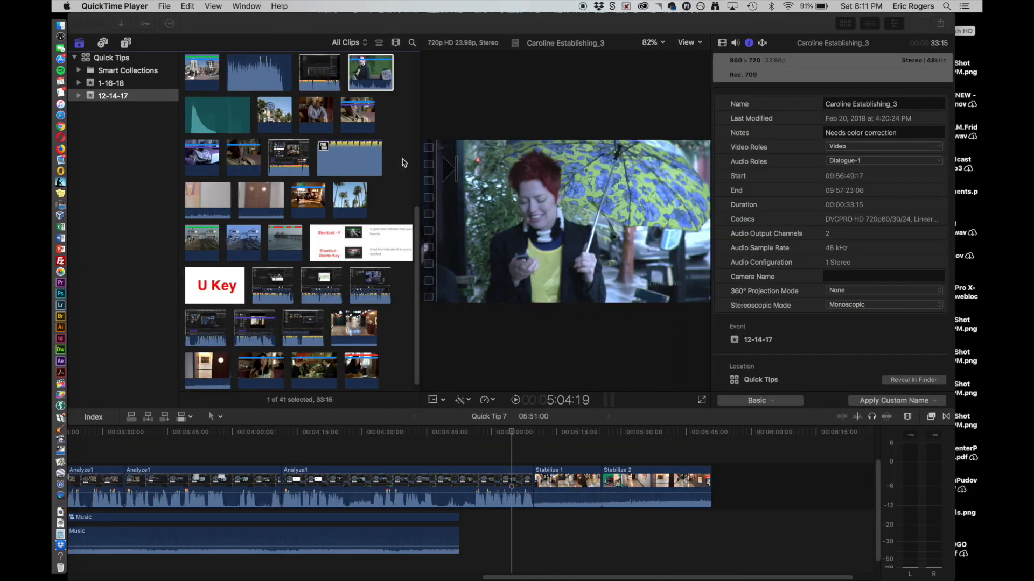
{"action": "mouse_move", "coordinate": [389, 56]}
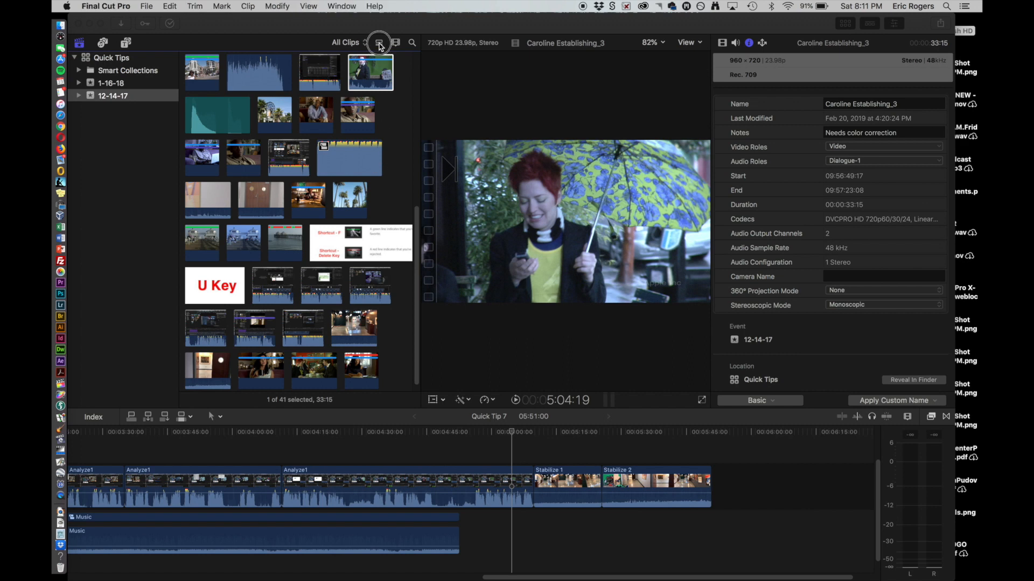
List clips with keywords and expand Smart Collections, the 12-14-17 event and People.
{"action": "left_click", "coordinate": [378, 42]}
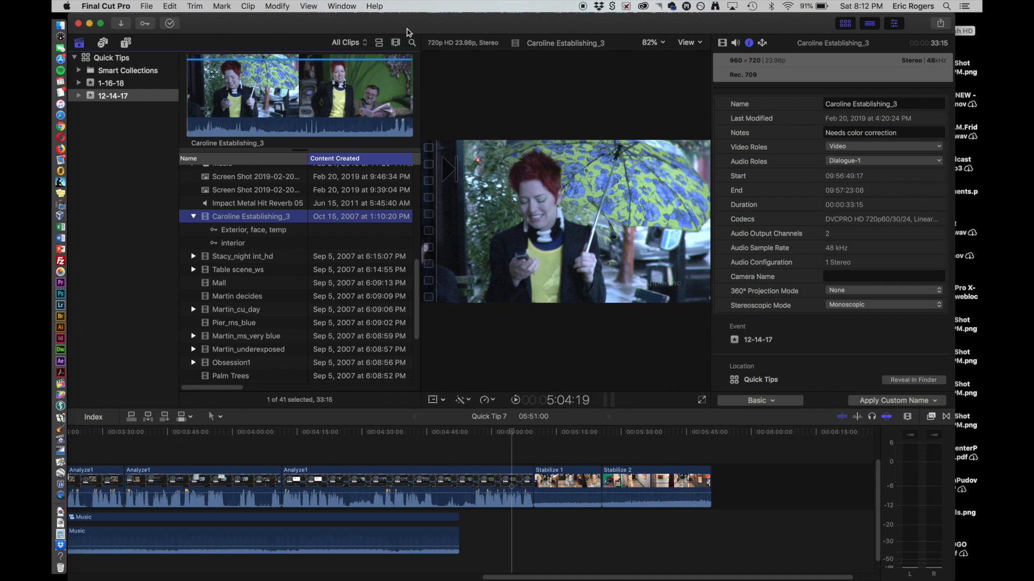
{"action": "mouse_move", "coordinate": [411, 43]}
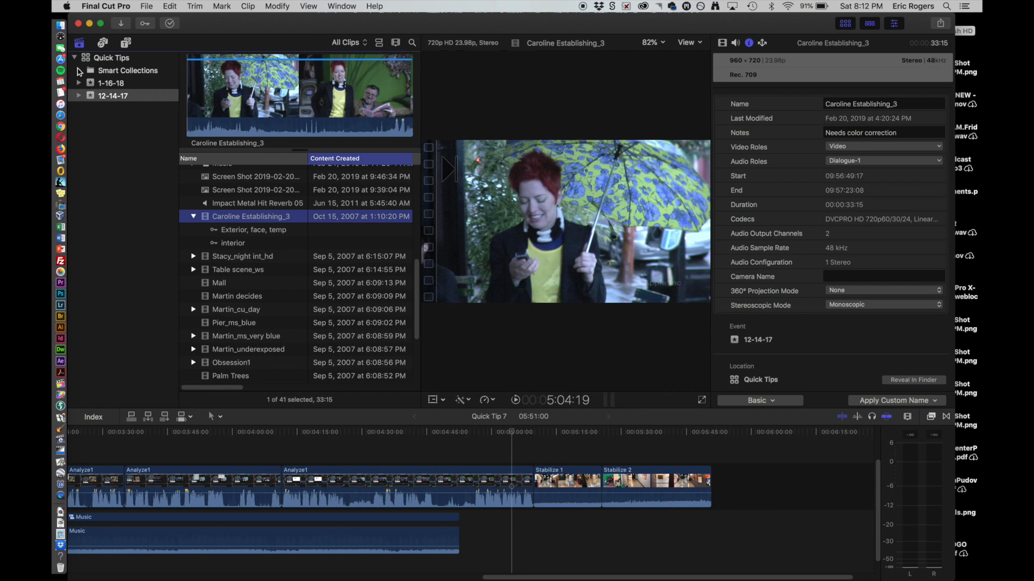
{"action": "left_click", "coordinate": [78, 71]}
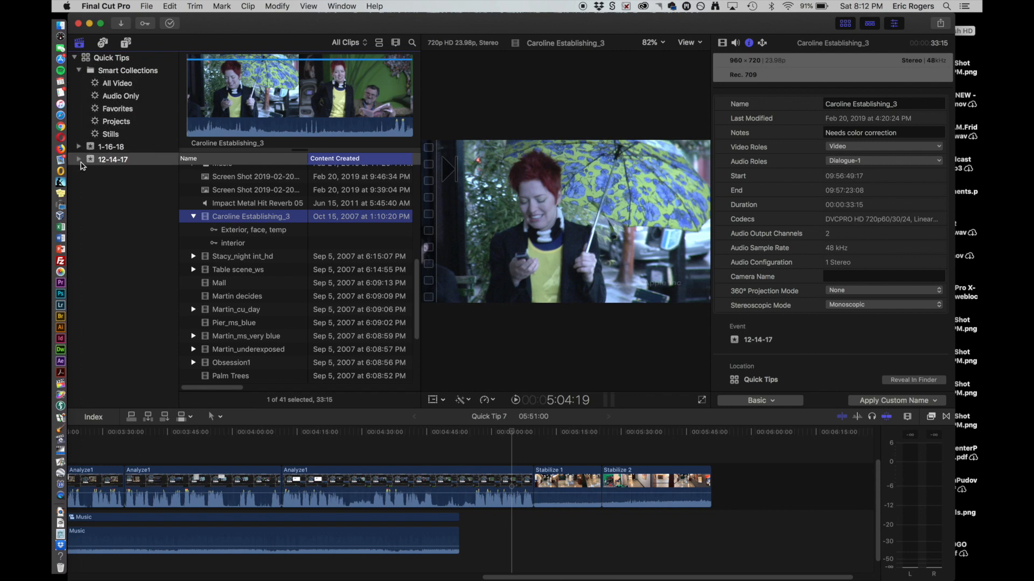
{"action": "left_click", "coordinate": [78, 160]}
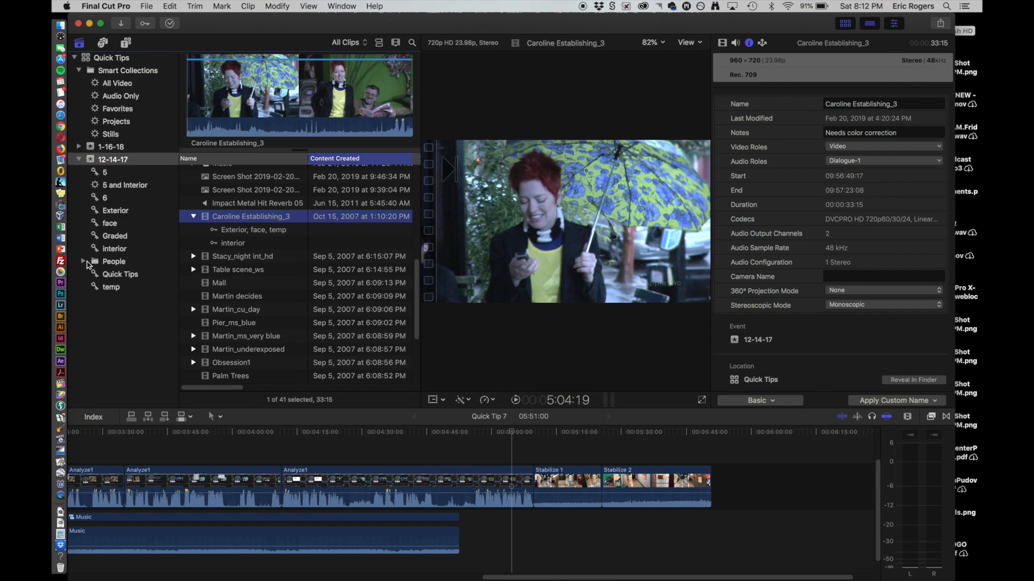
{"action": "left_click", "coordinate": [83, 260]}
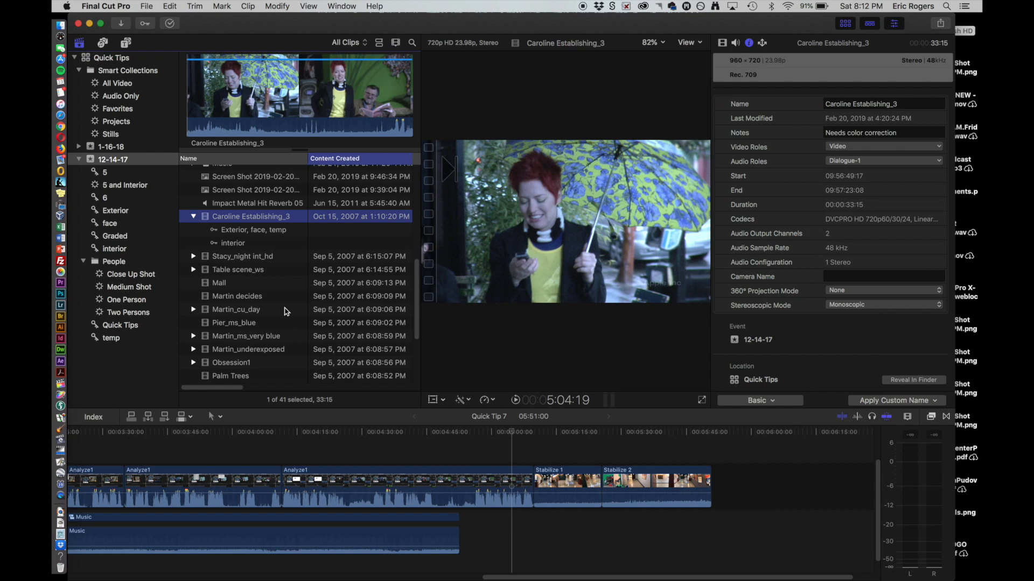
{"action": "mouse_move", "coordinate": [506, 325]}
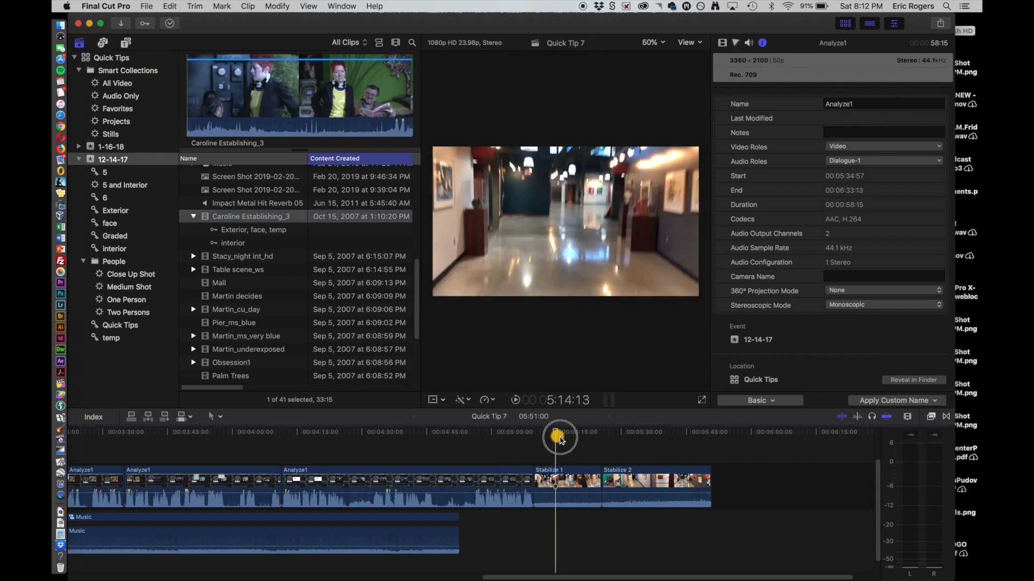
Scrub through the shaky Stabilize 1 footage and select Stabilize 2's video settings.
{"action": "left_click", "coordinate": [563, 488]}
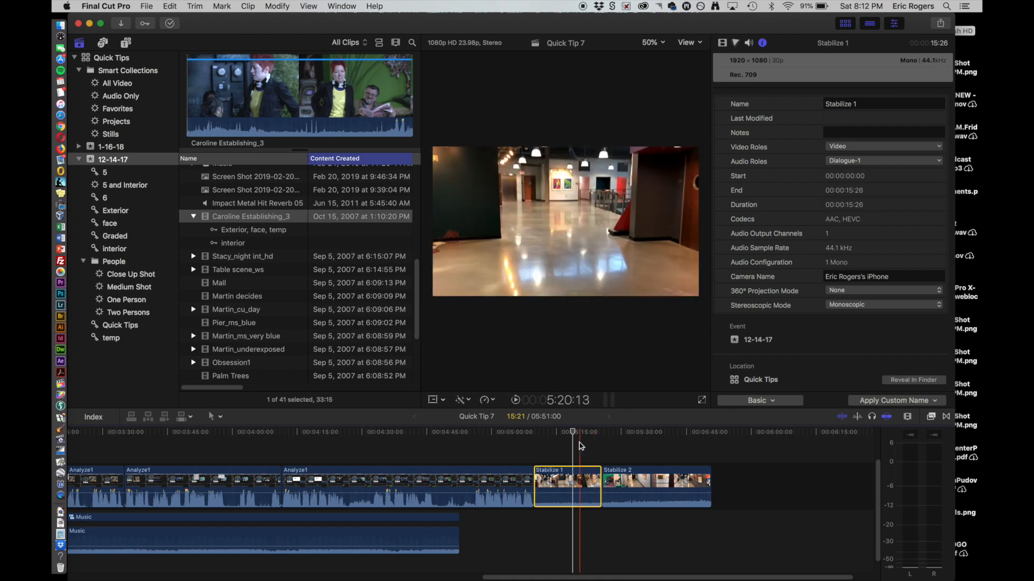
{"action": "left_click_drag", "start_coordinate": [572, 436], "coordinate": [612, 436]}
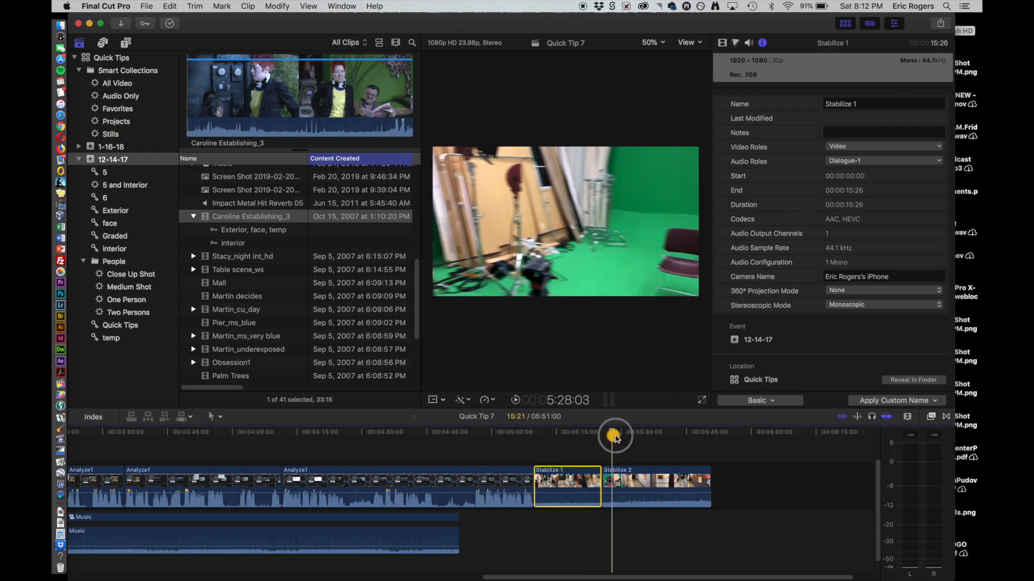
{"action": "left_click", "coordinate": [654, 487]}
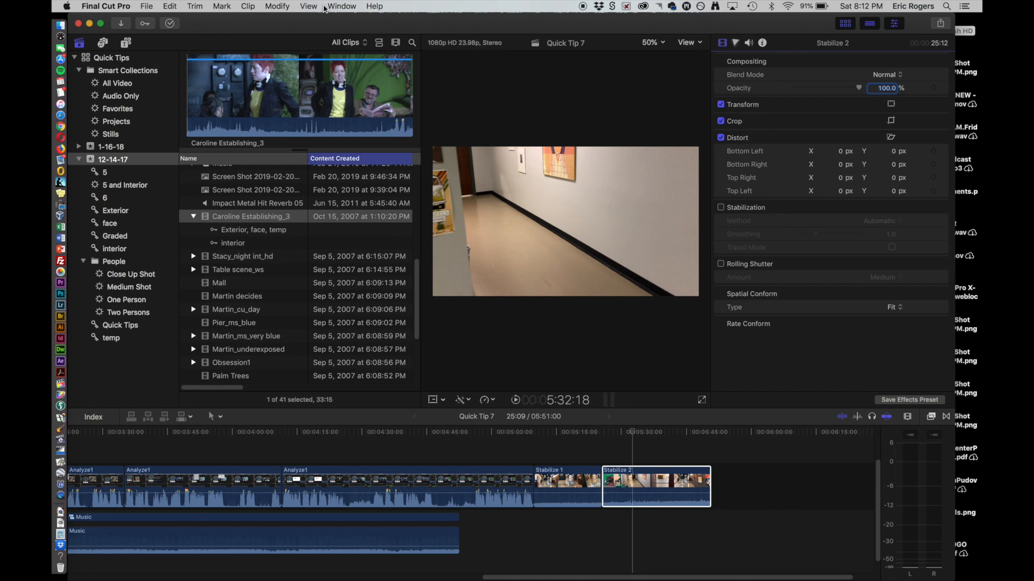
Scrub through the shaky Stabilize 2 footage to review its motion.
{"action": "left_click", "coordinate": [276, 6]}
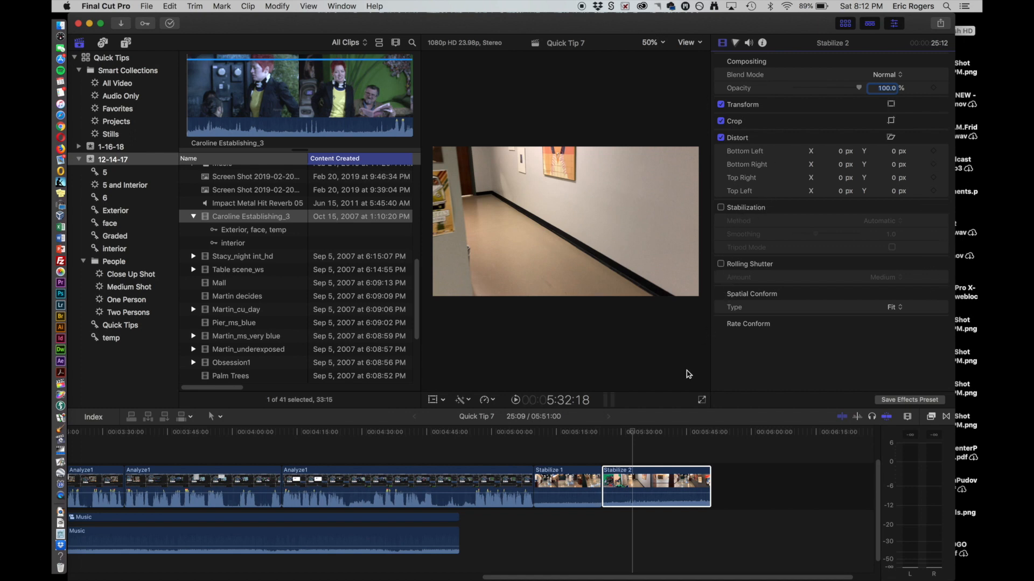
{"action": "left_click", "coordinate": [692, 432]}
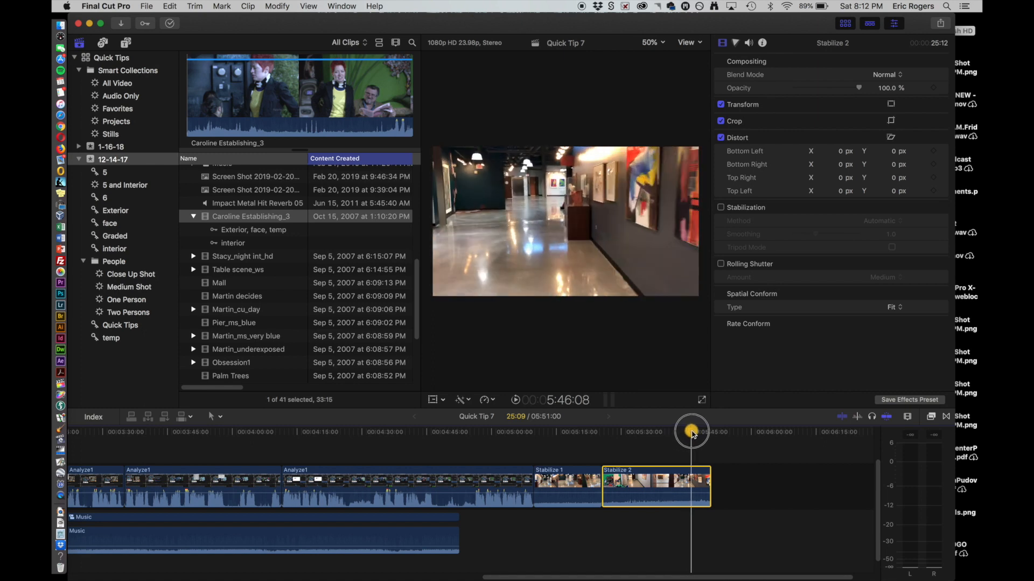
{"action": "left_click_drag", "start_coordinate": [692, 432], "coordinate": [611, 427]}
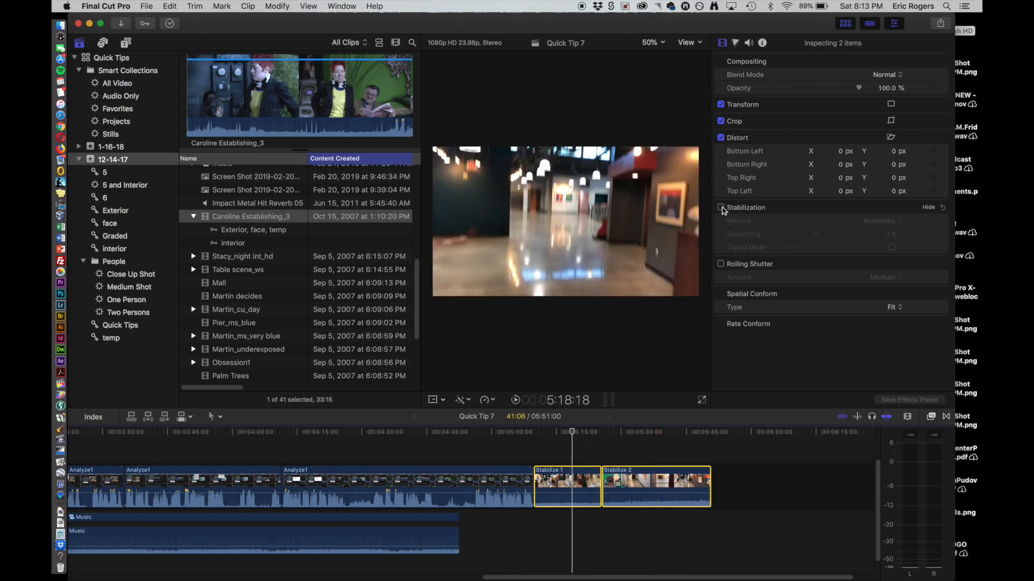
Enable Automatic stabilization on both Stabilize clips and watch the analysis progress.
{"action": "left_click", "coordinate": [721, 206]}
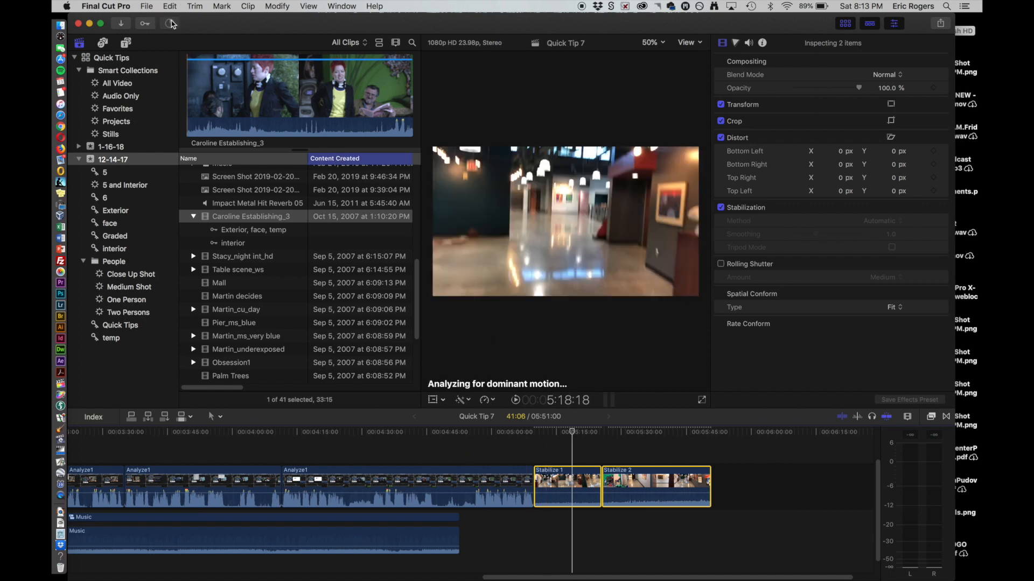
{"action": "left_click", "coordinate": [169, 22]}
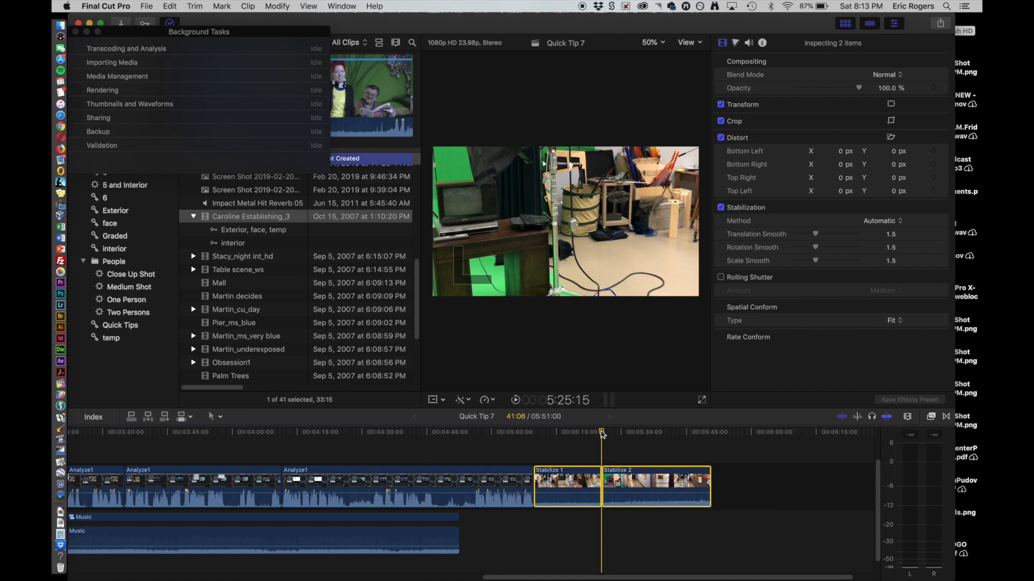
{"action": "left_click_drag", "start_coordinate": [600, 433], "coordinate": [613, 433]}
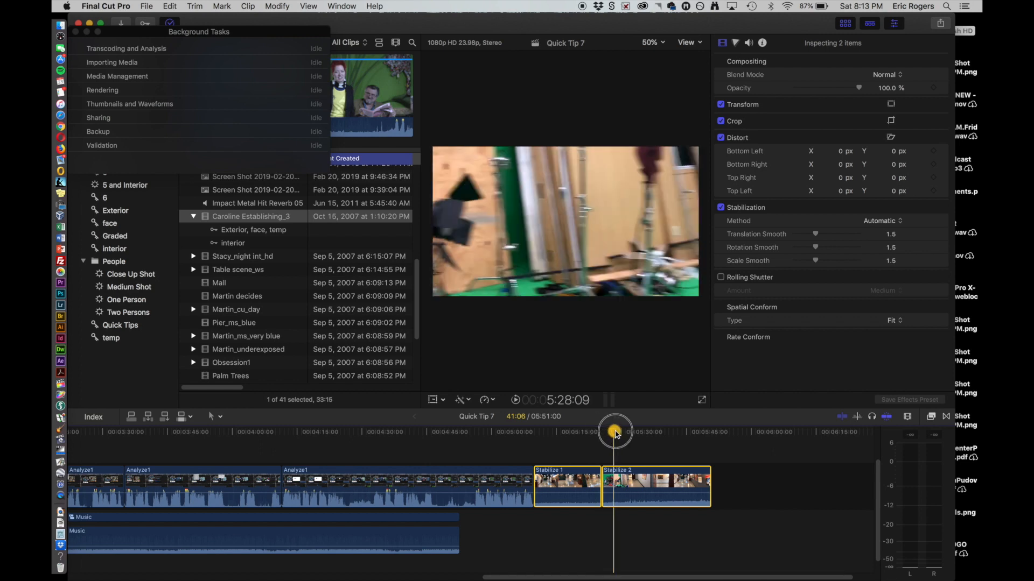
{"action": "left_click_drag", "start_coordinate": [615, 434], "coordinate": [664, 438]}
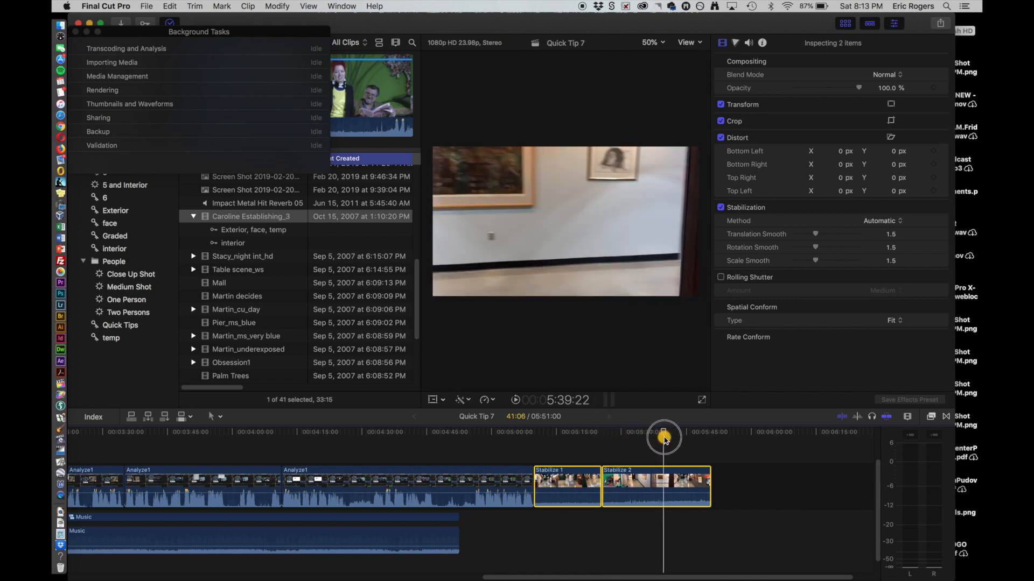
{"action": "left_click_drag", "start_coordinate": [664, 440], "coordinate": [608, 440]}
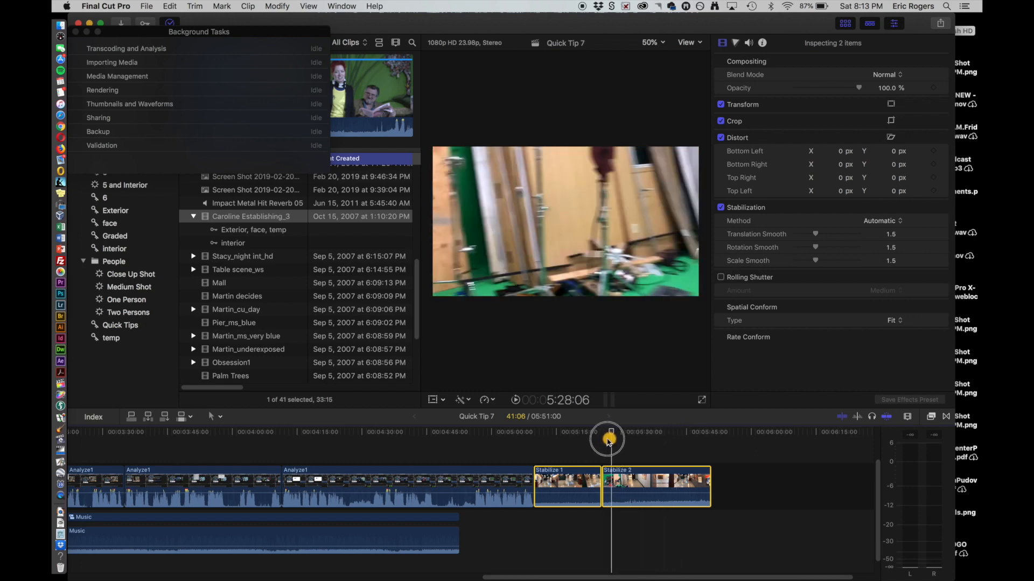
{"action": "left_click_drag", "start_coordinate": [606, 440], "coordinate": [623, 442]}
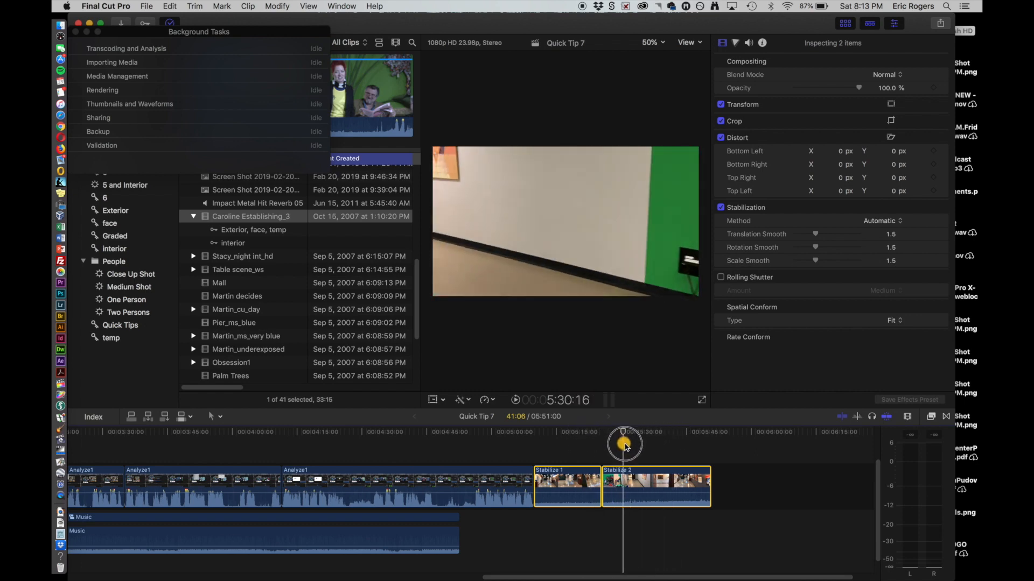
{"action": "left_click_drag", "start_coordinate": [624, 445], "coordinate": [664, 448]}
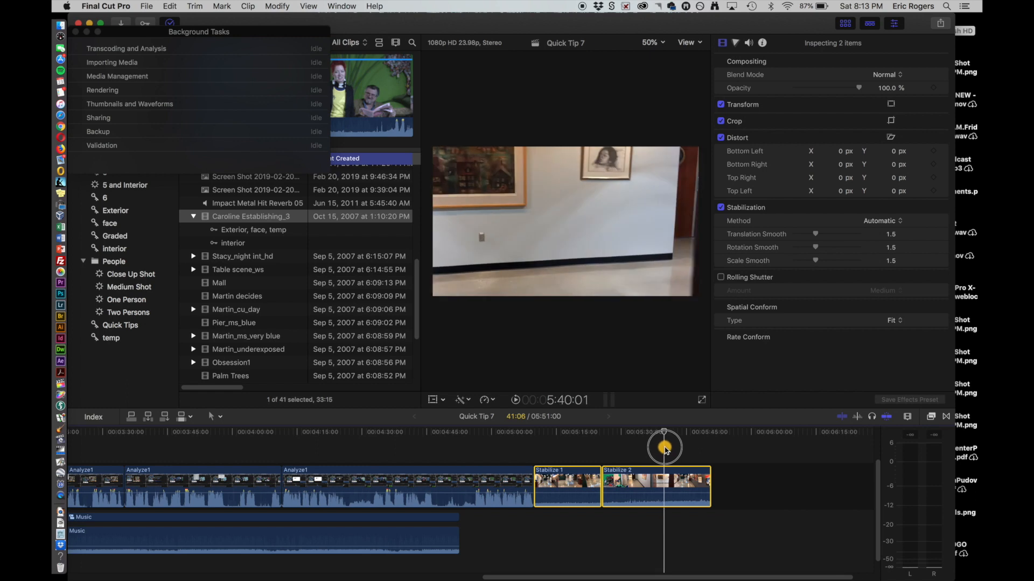
{"action": "left_click_drag", "start_coordinate": [664, 448], "coordinate": [569, 454]}
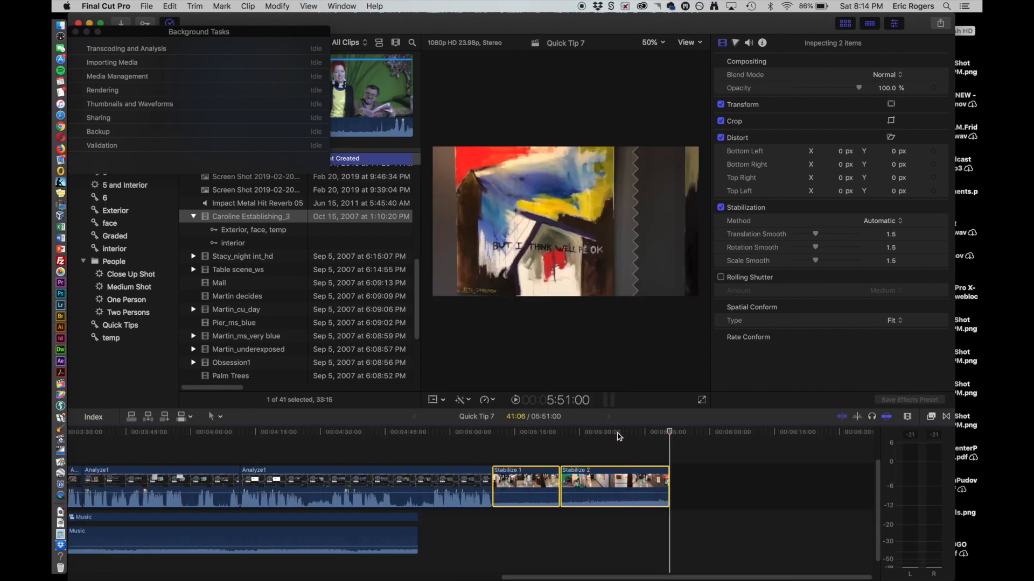
{"action": "left_click_drag", "start_coordinate": [669, 432], "coordinate": [606, 432]}
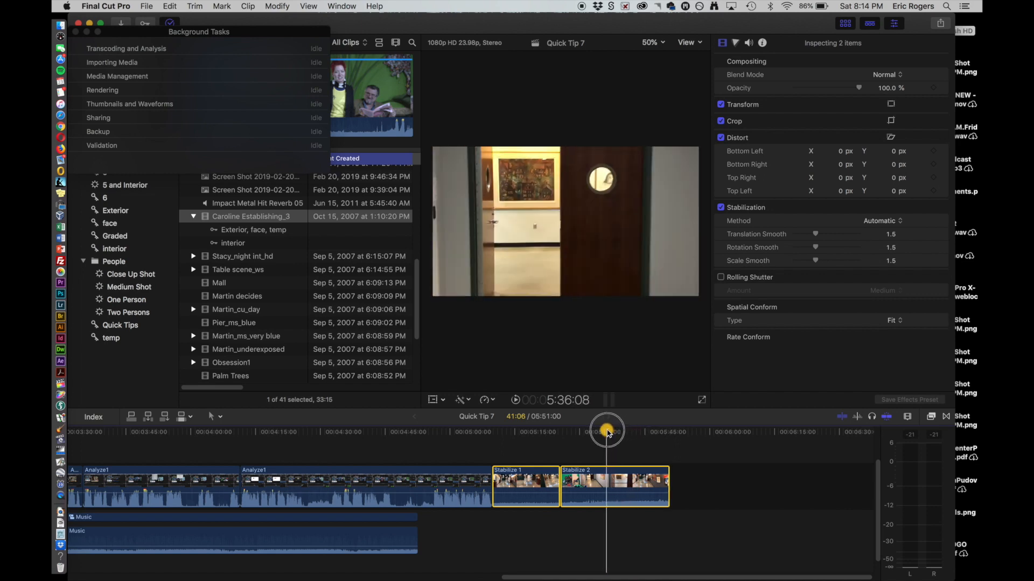
{"action": "left_click_drag", "start_coordinate": [606, 432], "coordinate": [592, 434]}
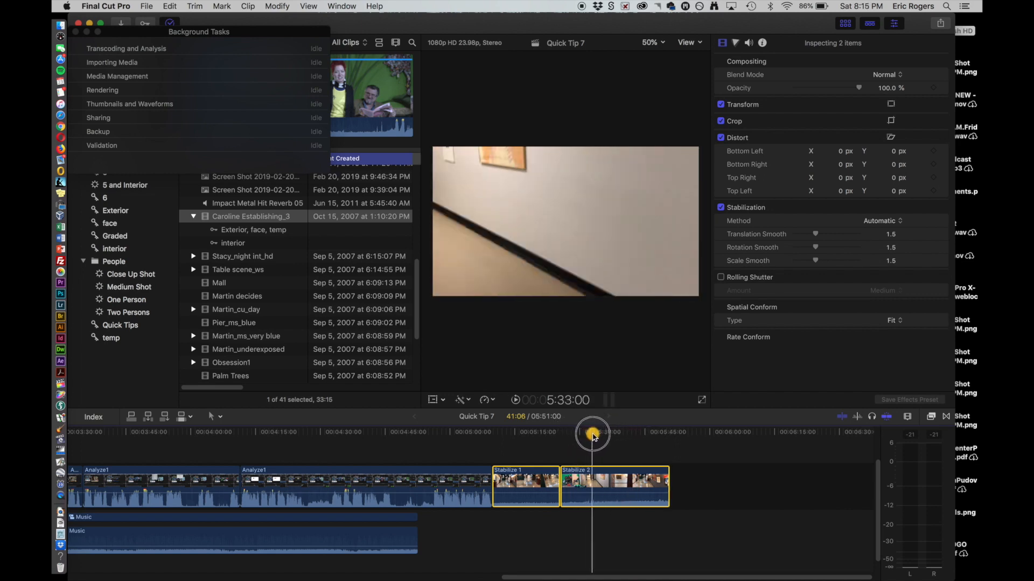
{"action": "left_click_drag", "start_coordinate": [592, 434], "coordinate": [633, 434]}
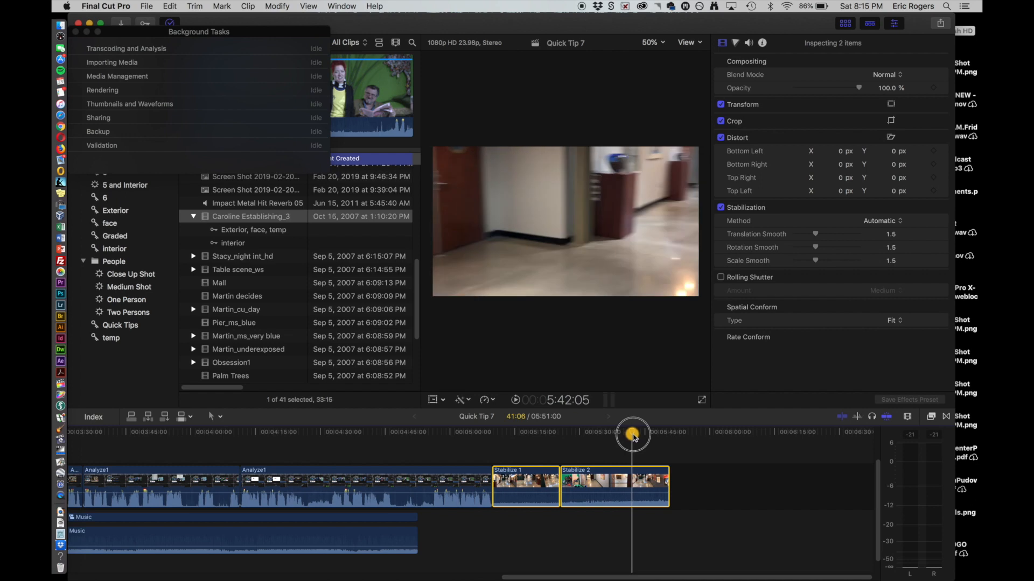
{"action": "left_click_drag", "start_coordinate": [633, 434], "coordinate": [638, 433]}
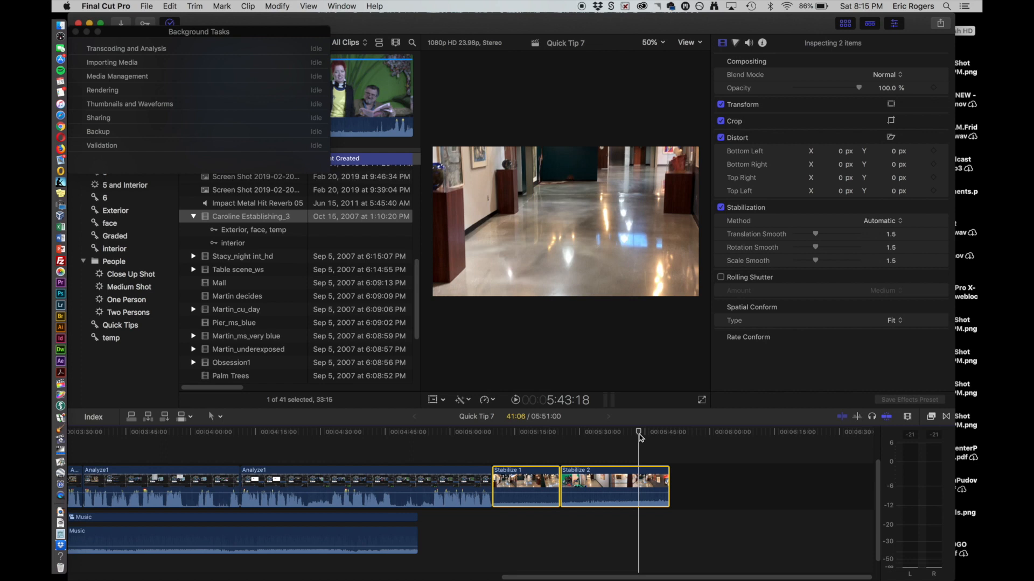
{"action": "left_click_drag", "start_coordinate": [640, 432], "coordinate": [625, 431]}
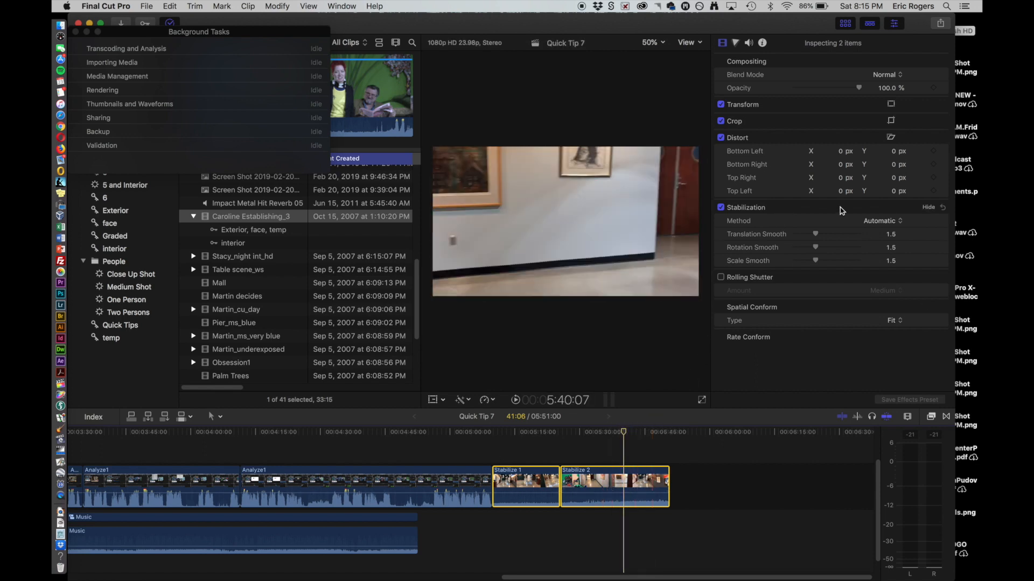
Set the stabilization method to InertiaCam and scrub the smoothed footage.
{"action": "left_click", "coordinate": [880, 221]}
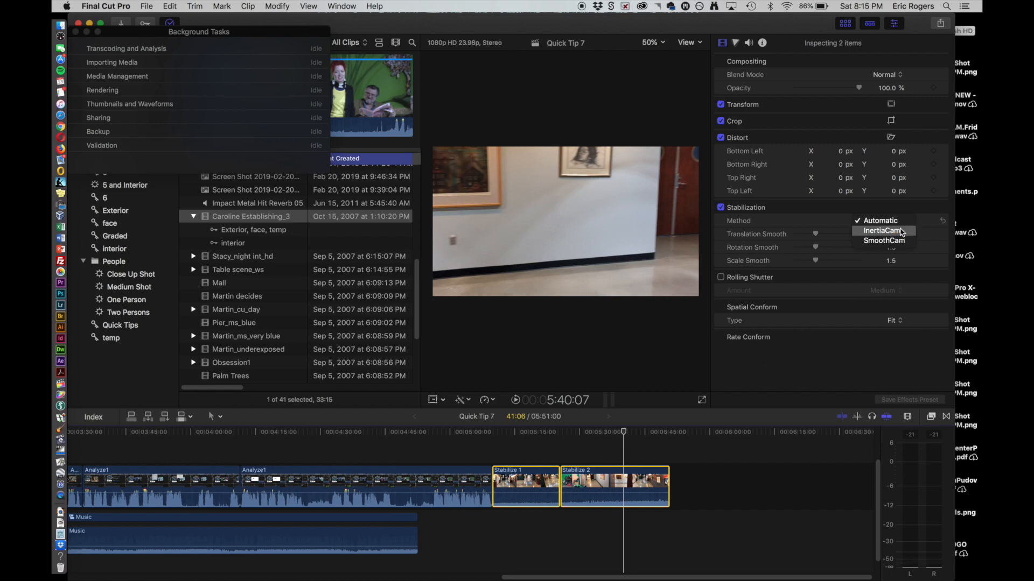
{"action": "left_click", "coordinate": [882, 230]}
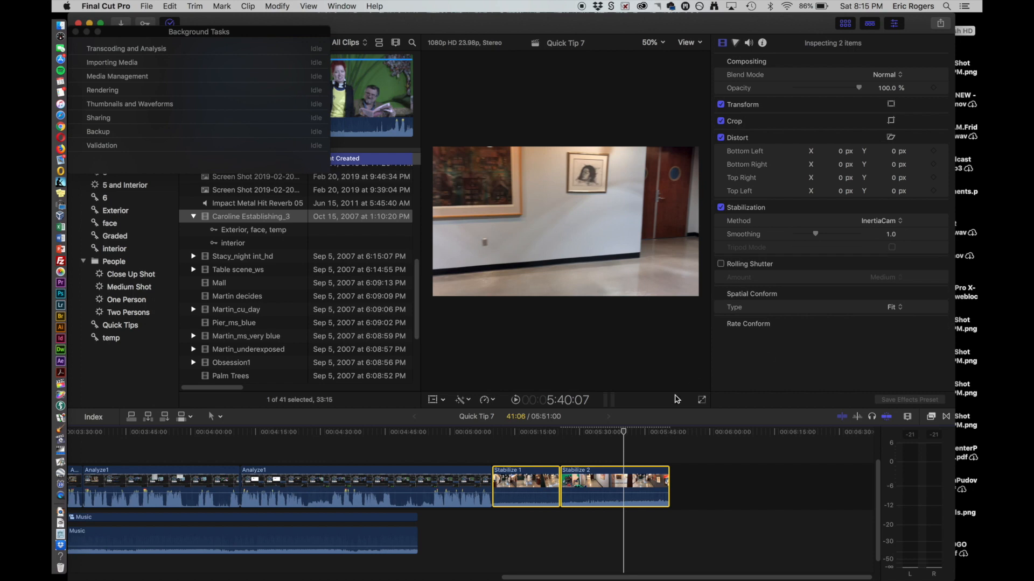
{"action": "left_click_drag", "start_coordinate": [606, 431], "coordinate": [561, 431]}
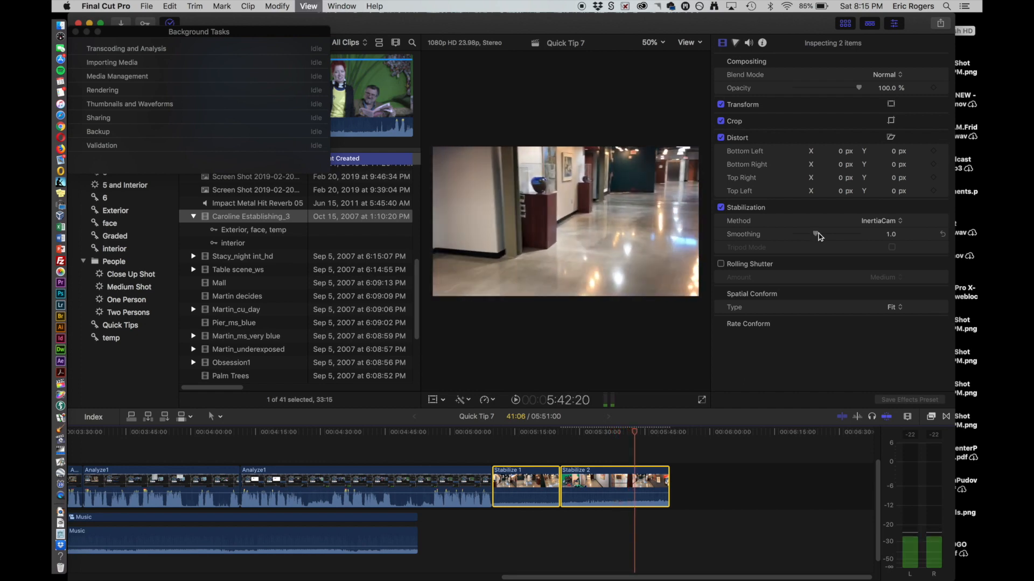
Switch the stabilization method to SmoothCam and preview the stabilized footage.
{"action": "left_click", "coordinate": [881, 220]}
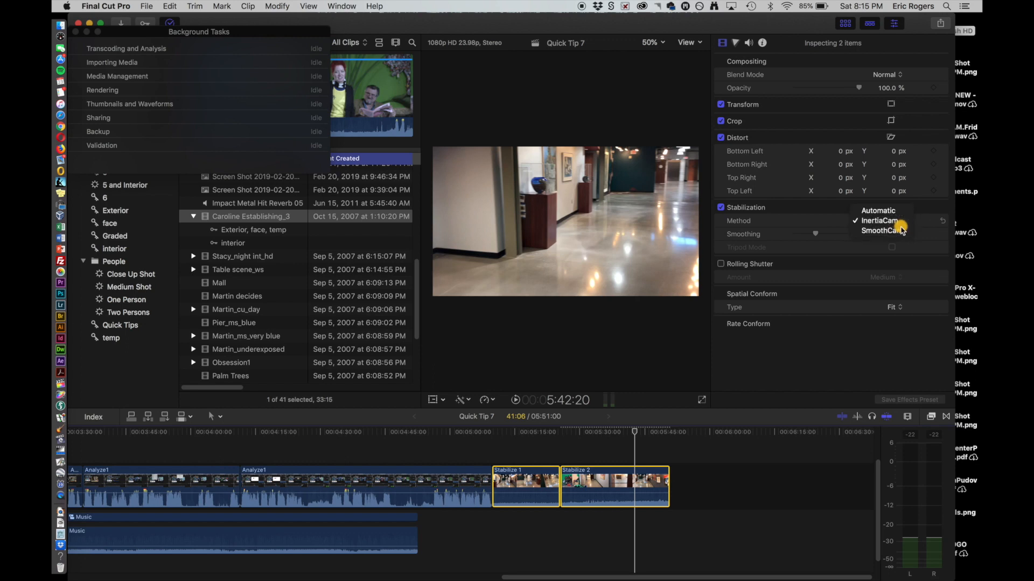
{"action": "left_click", "coordinate": [881, 231]}
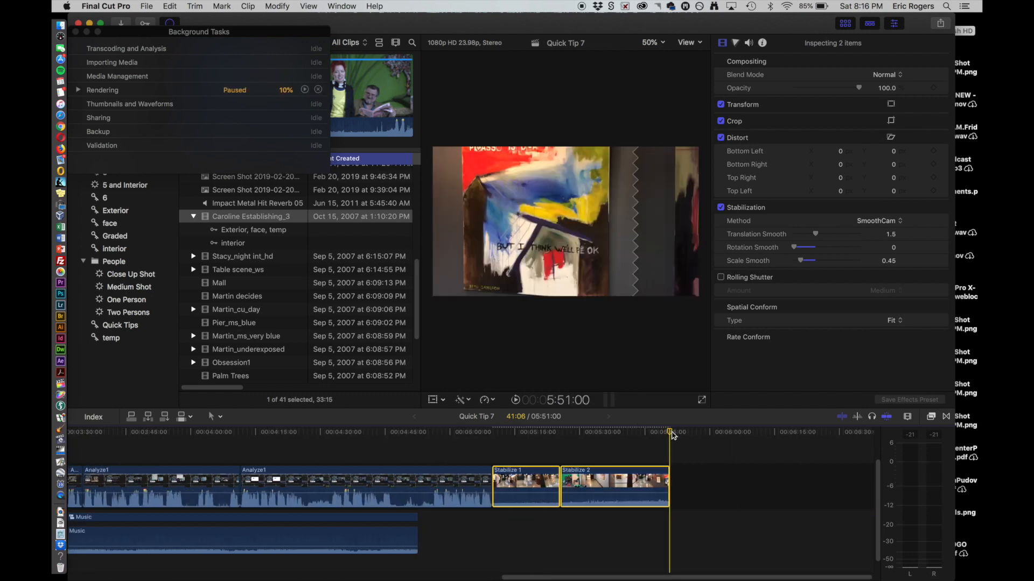
{"action": "left_click_drag", "start_coordinate": [671, 431], "coordinate": [598, 432]}
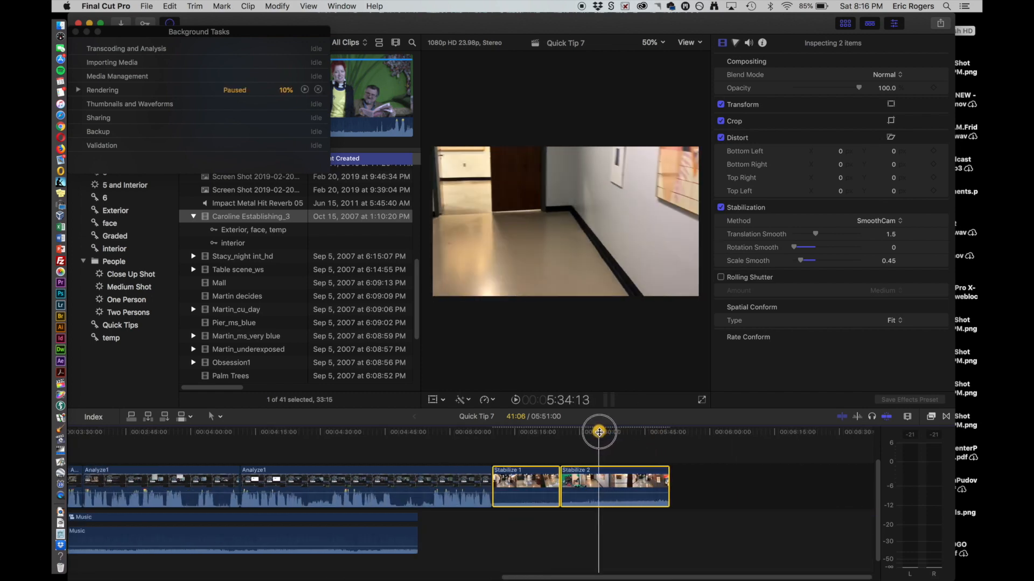
{"action": "left_click_drag", "start_coordinate": [599, 432], "coordinate": [640, 435]}
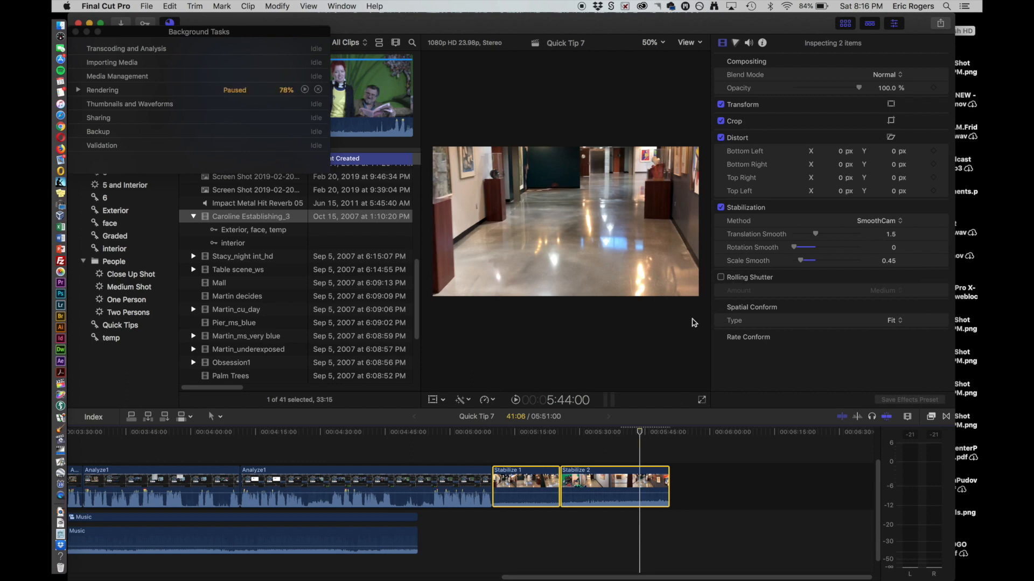
{"action": "mouse_move", "coordinate": [357, 179]}
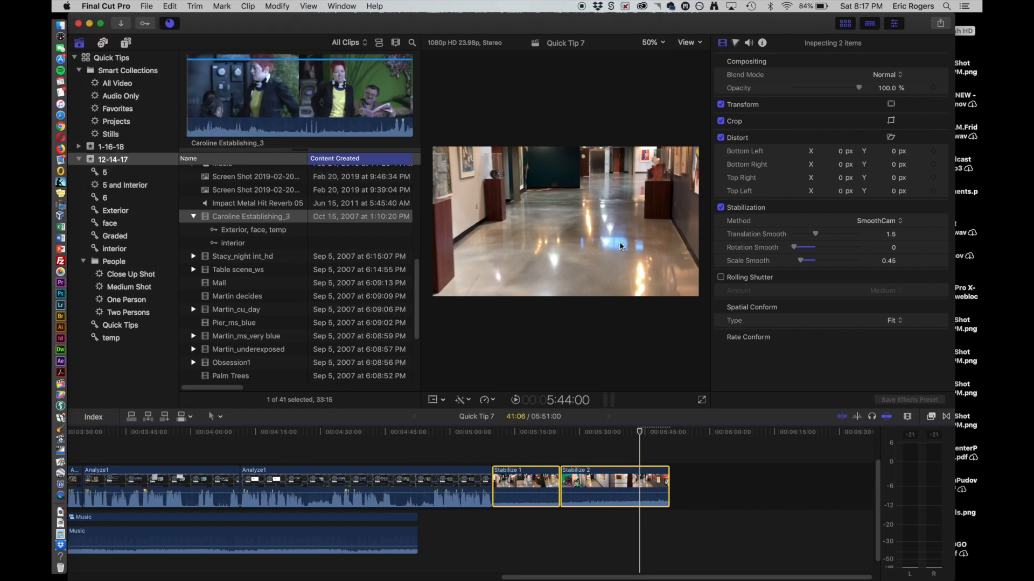
{"action": "mouse_move", "coordinate": [648, 193]}
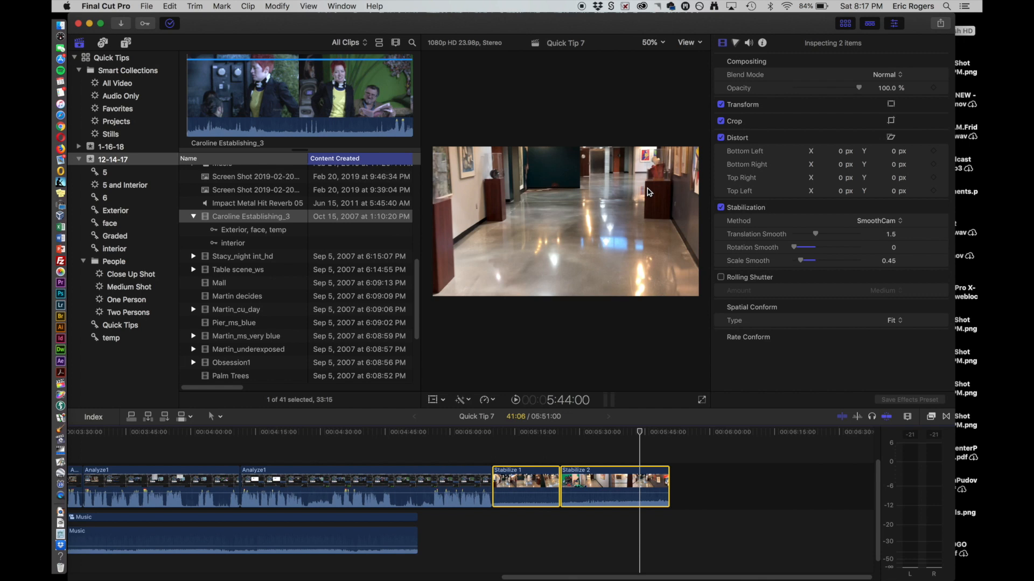
{"action": "mouse_move", "coordinate": [648, 219]}
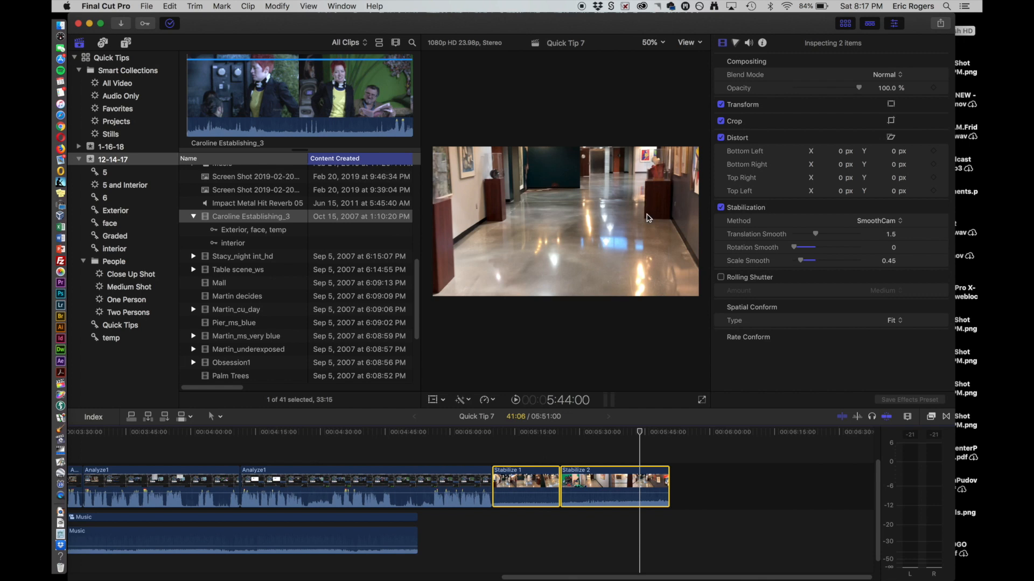
{"action": "mouse_move", "coordinate": [621, 236]}
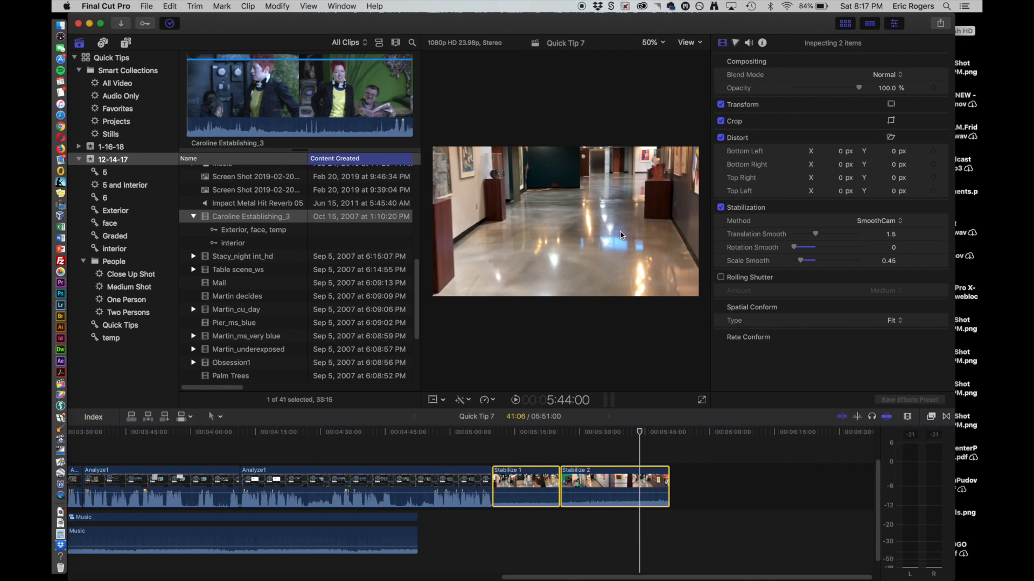
{"action": "mouse_move", "coordinate": [714, 292]}
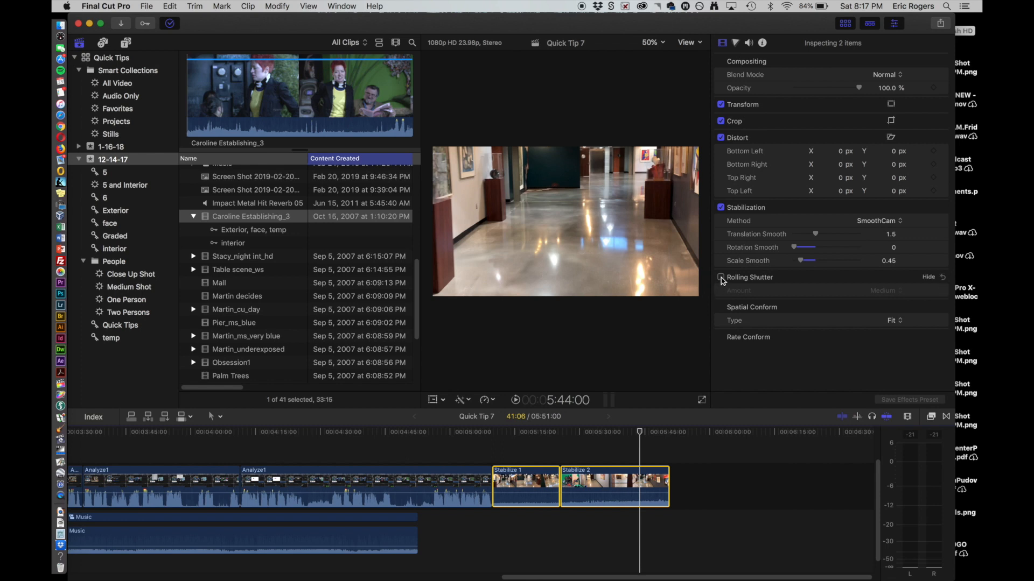
Enable Rolling Shutter correction and keep its Amount at Medium.
{"action": "left_click", "coordinate": [720, 277]}
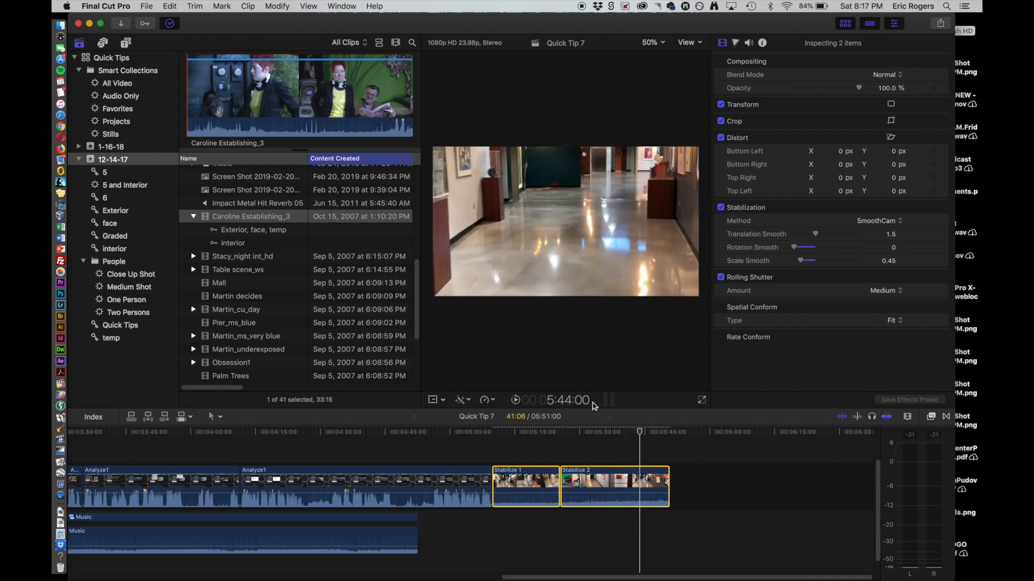
{"action": "mouse_move", "coordinate": [901, 284]}
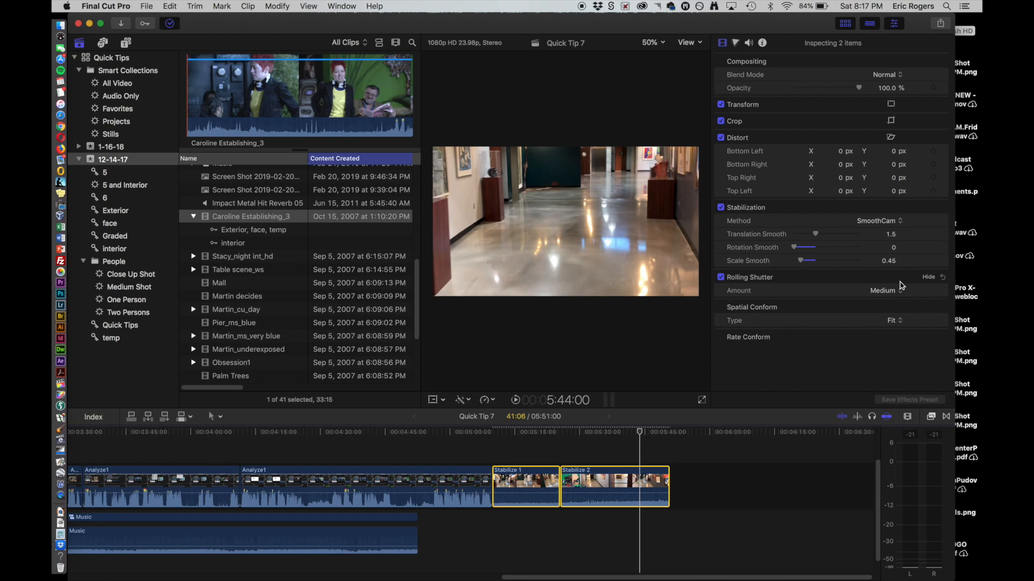
{"action": "left_click", "coordinate": [890, 290]}
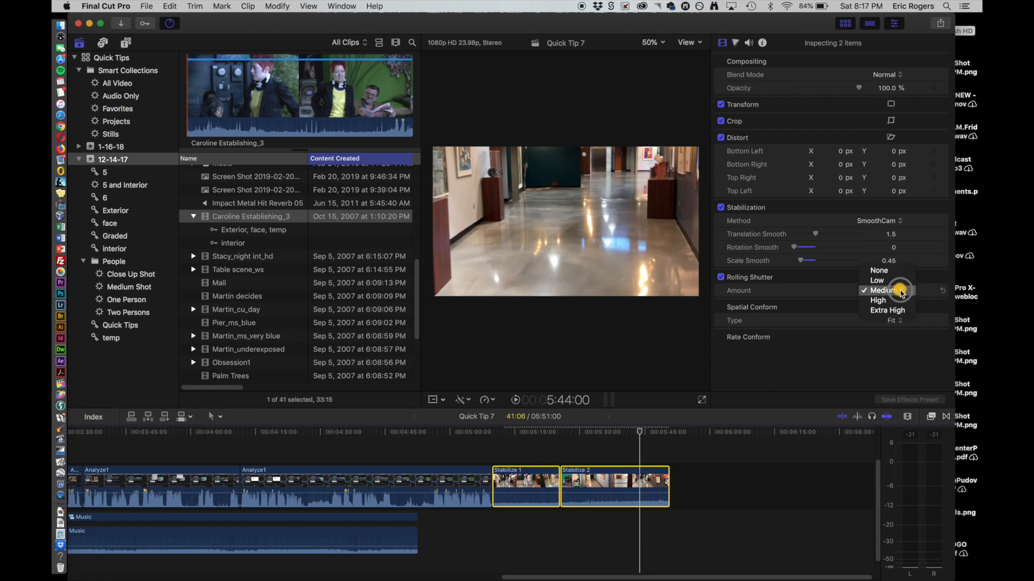
{"action": "left_click", "coordinate": [882, 290]}
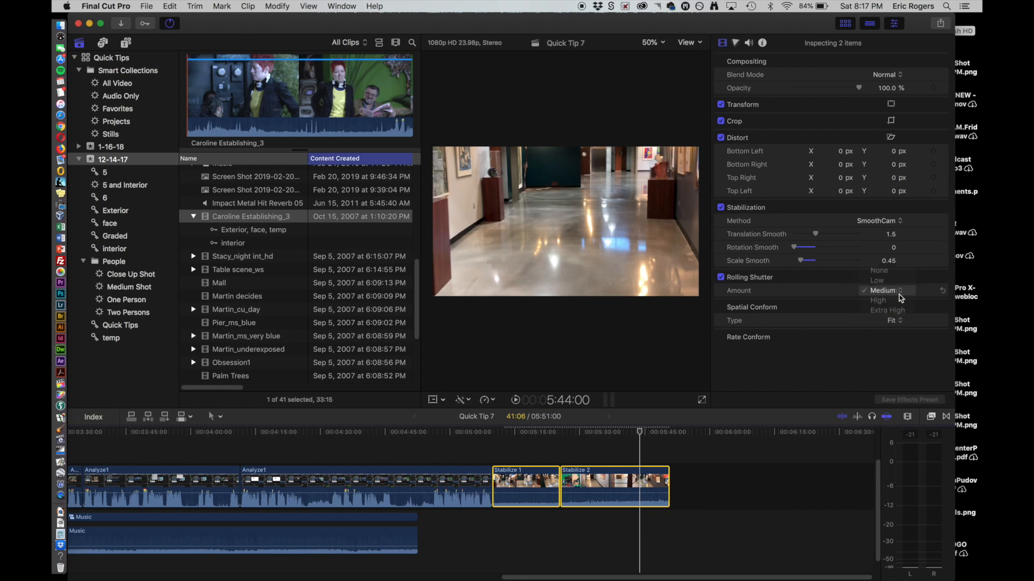
{"action": "left_click", "coordinate": [882, 290]}
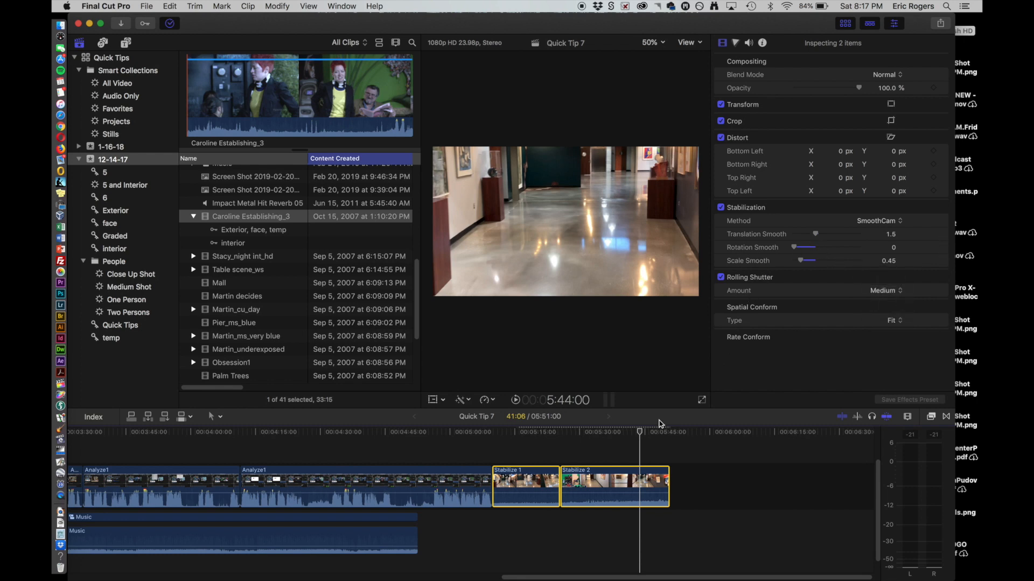